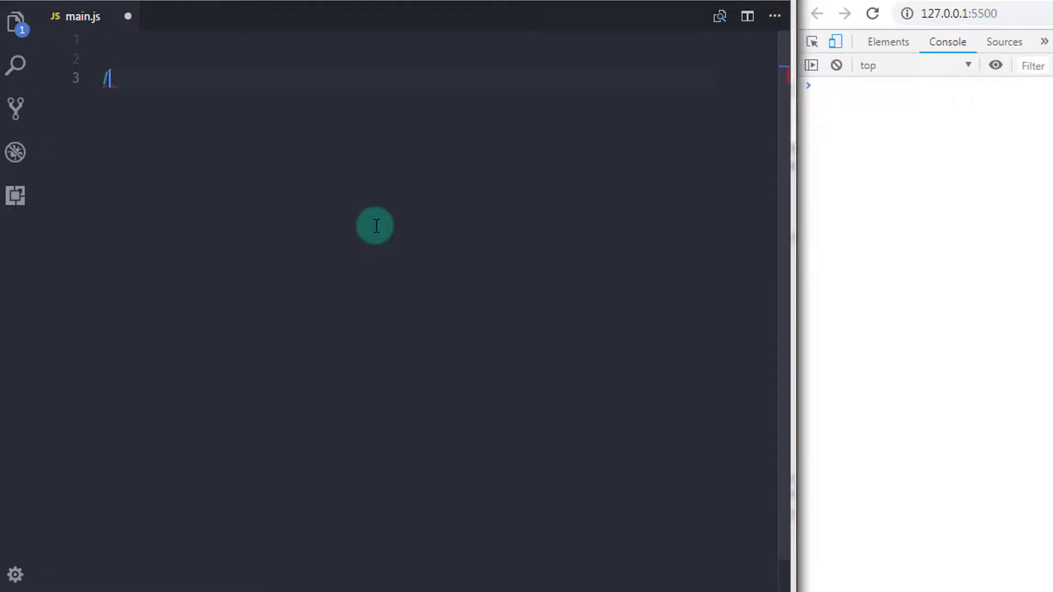
Step: Type the /** Global & Block Scoping */ and /** Global Scoping */ heading comments in main.js
type("/** Globa */")
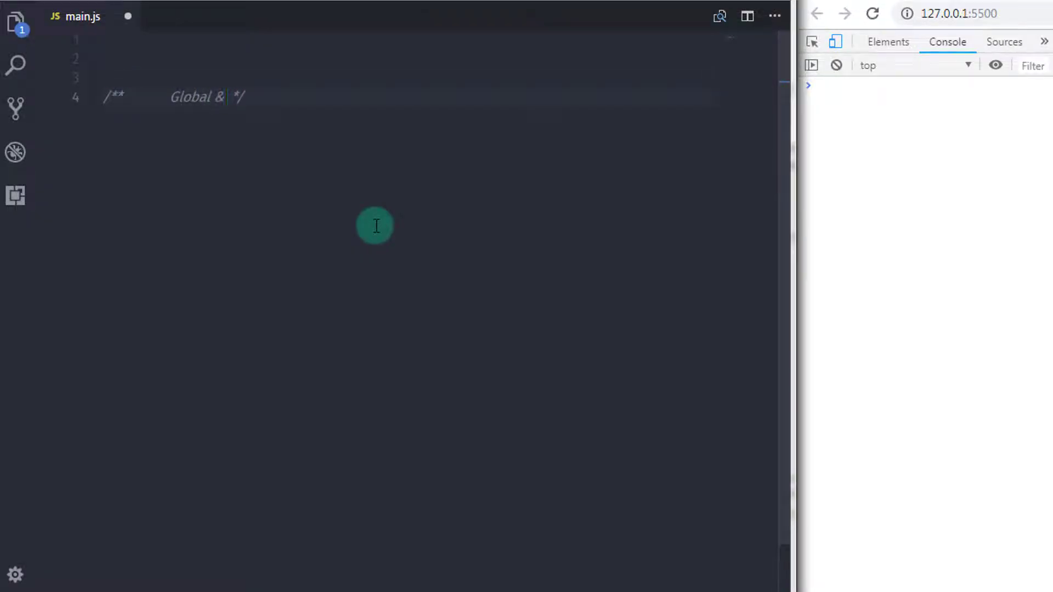
type("Block Scoping")
type("/**        G */")
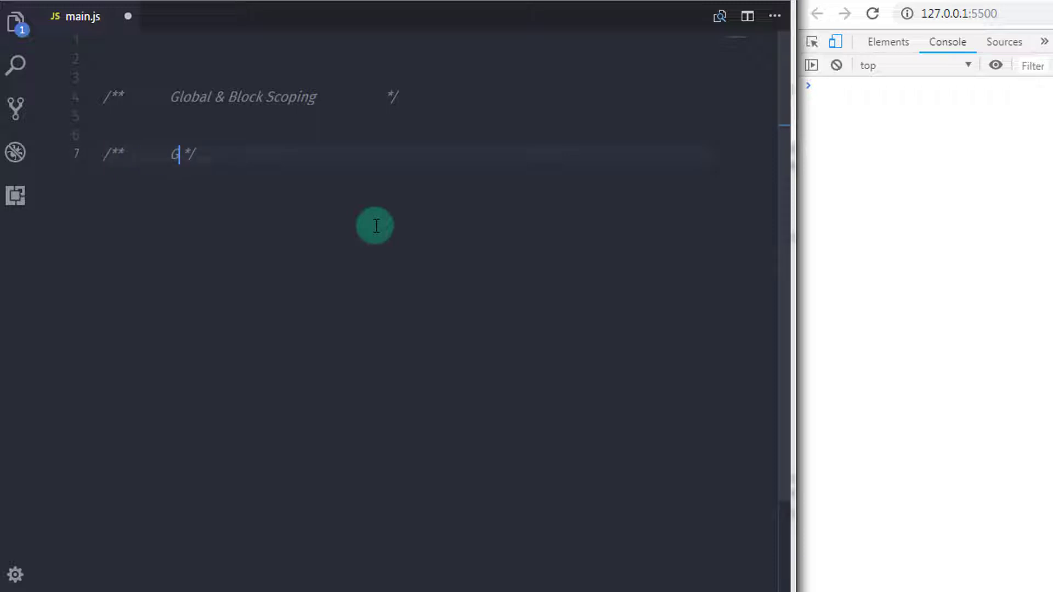
type("lobal Scoping")
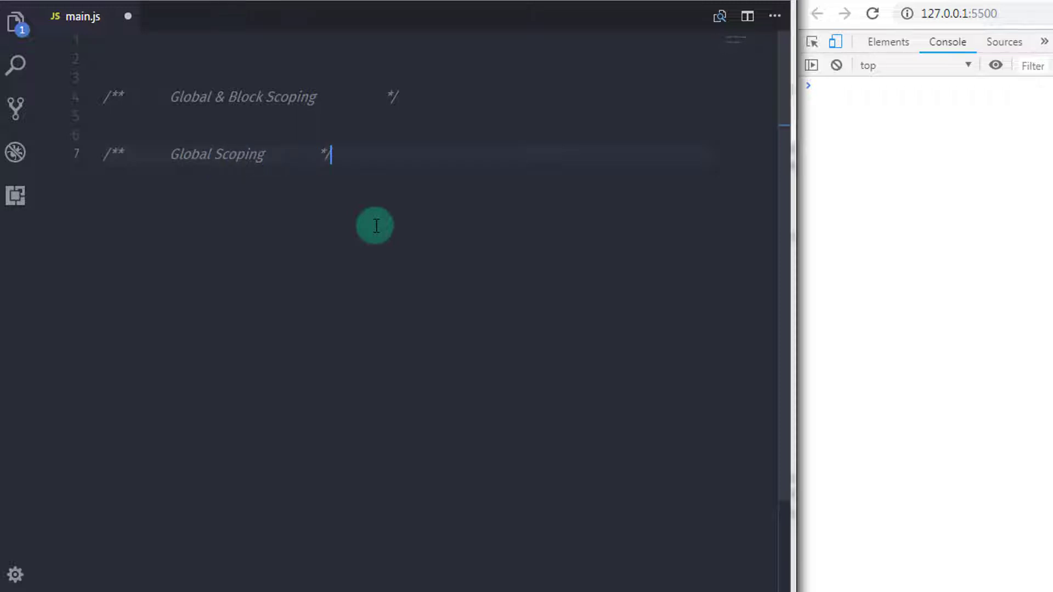
key("Enter")
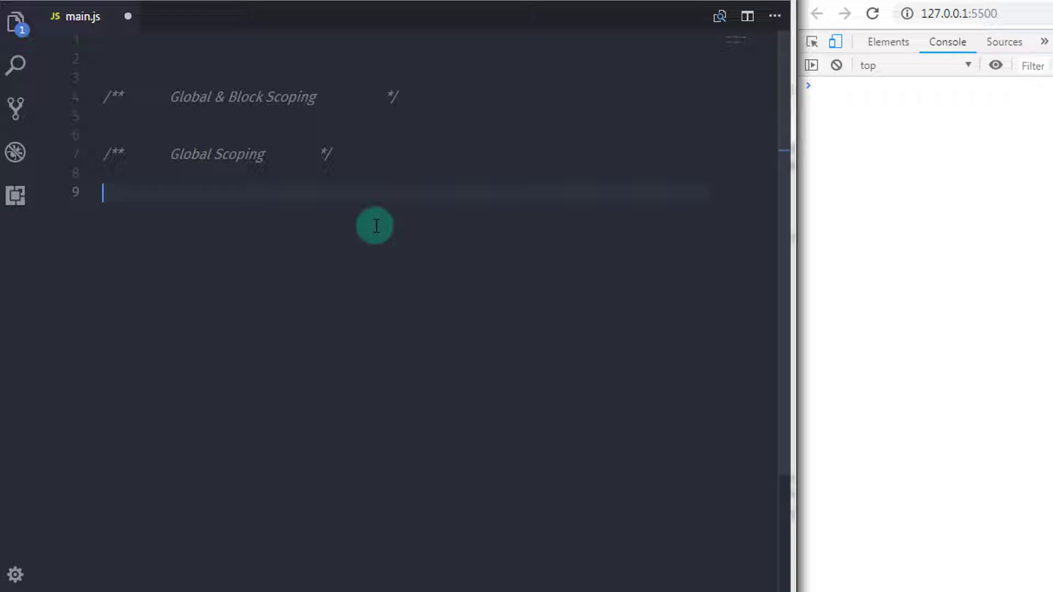
Step: Write the comments '// For example,' and '// declare two global variables' on separate lines
type("//")
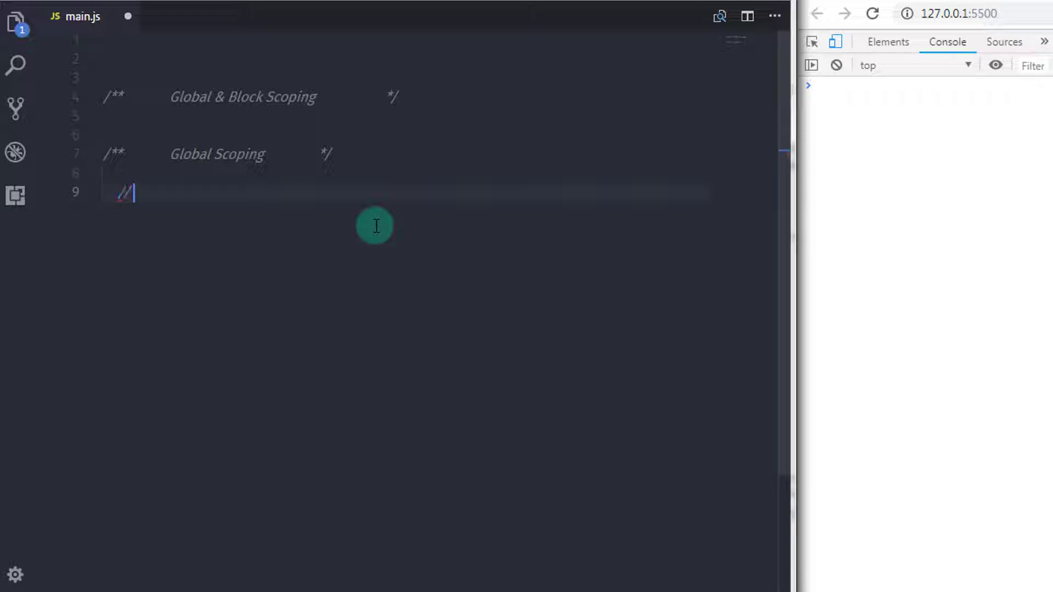
type("For")
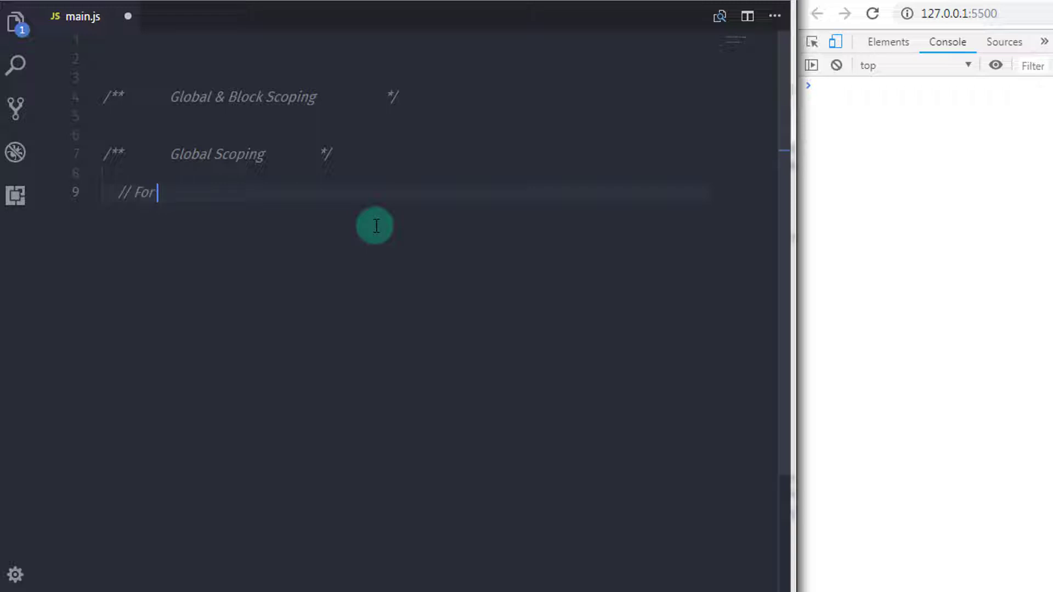
type("example,")
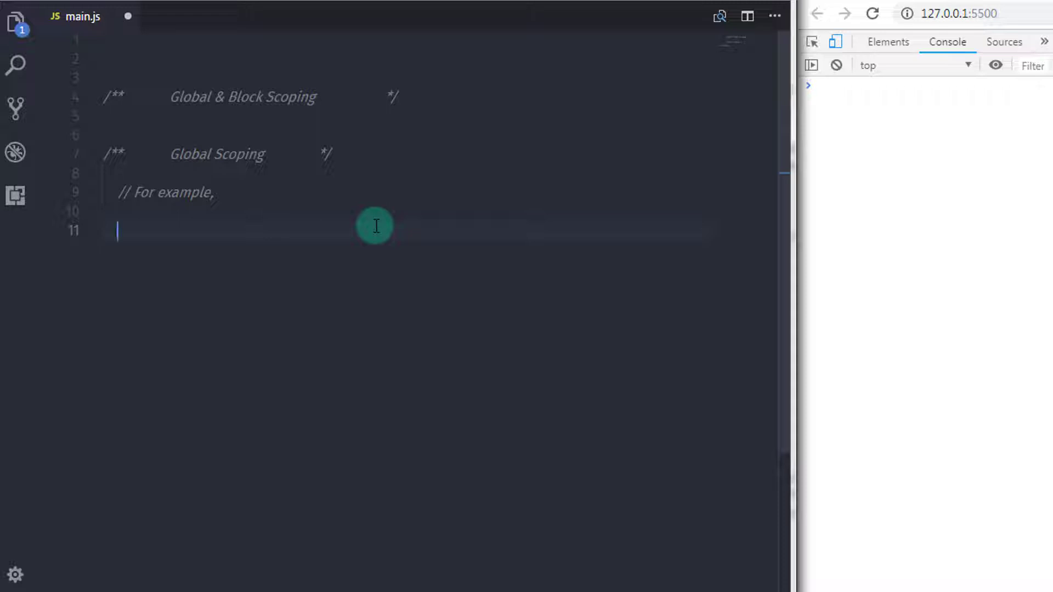
type("//")
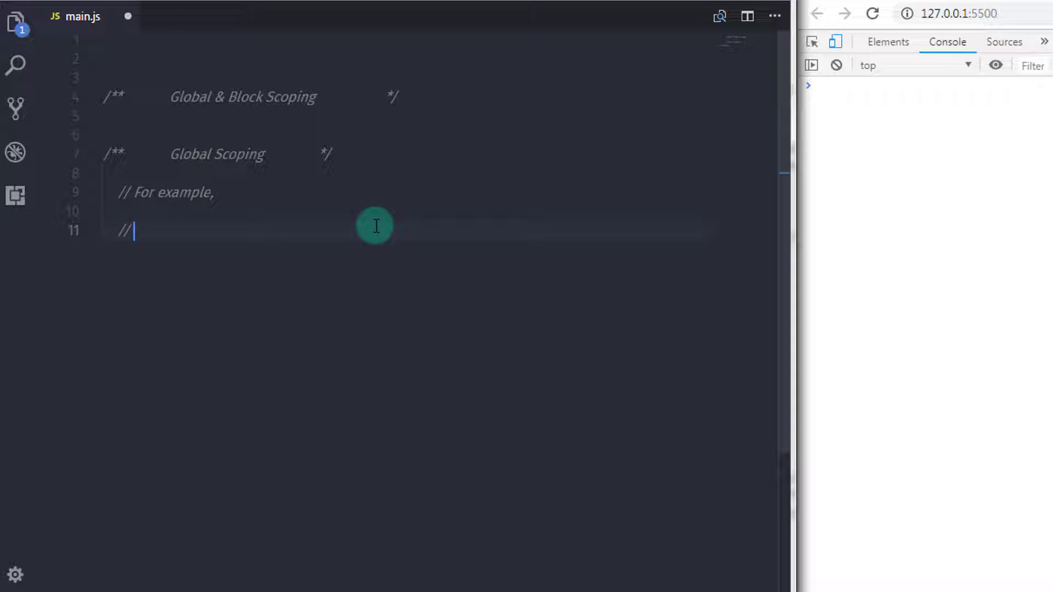
type("declare")
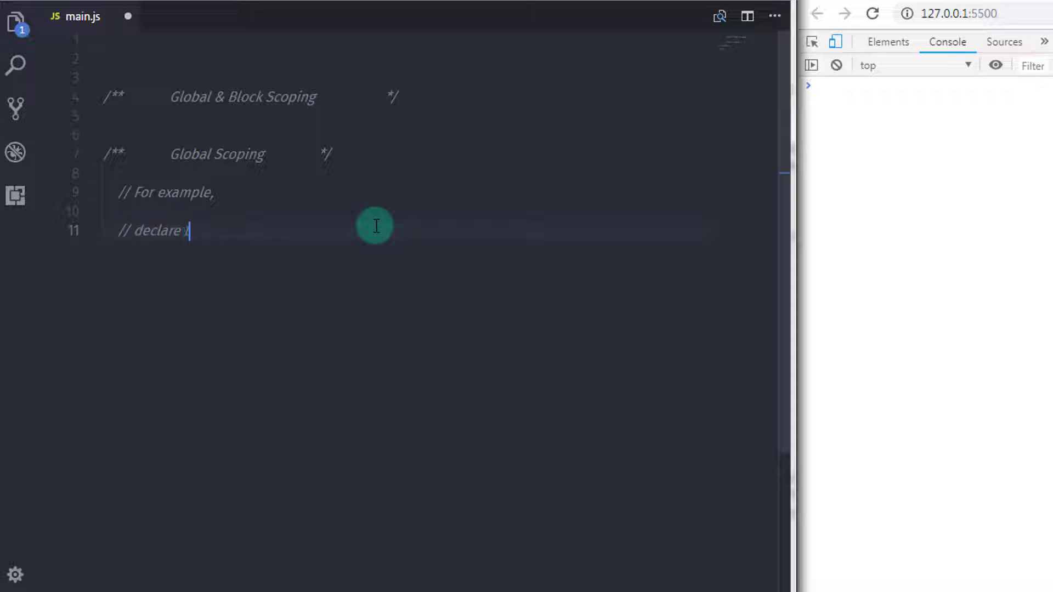
type("two")
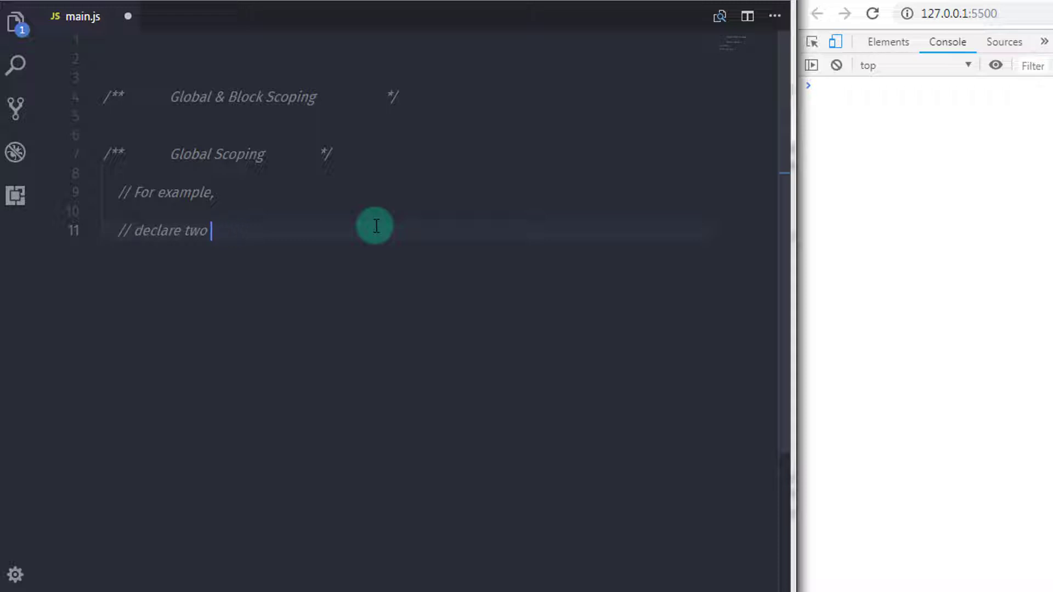
type("global")
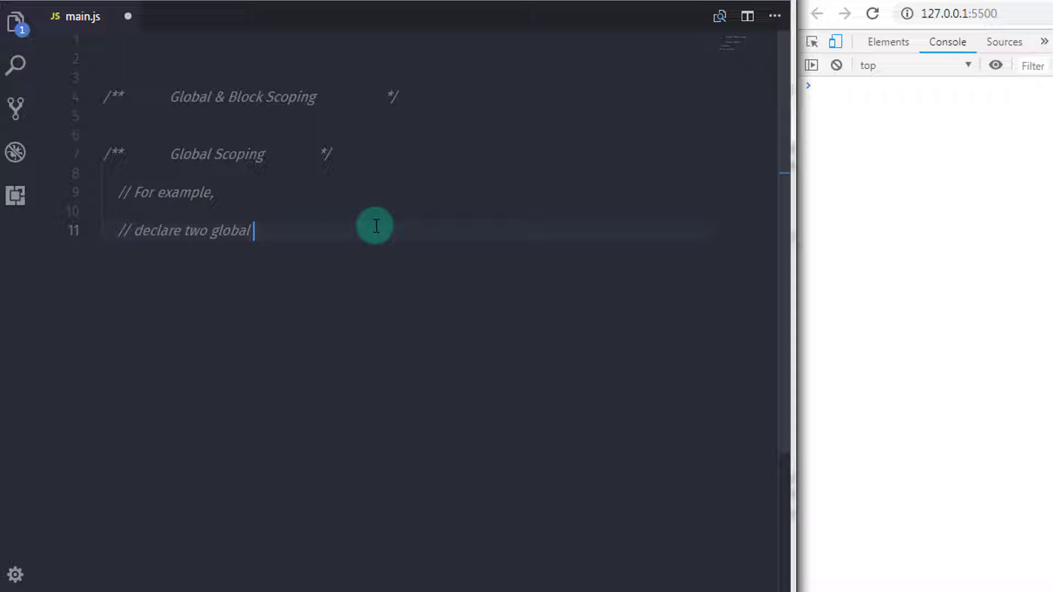
type("variables")
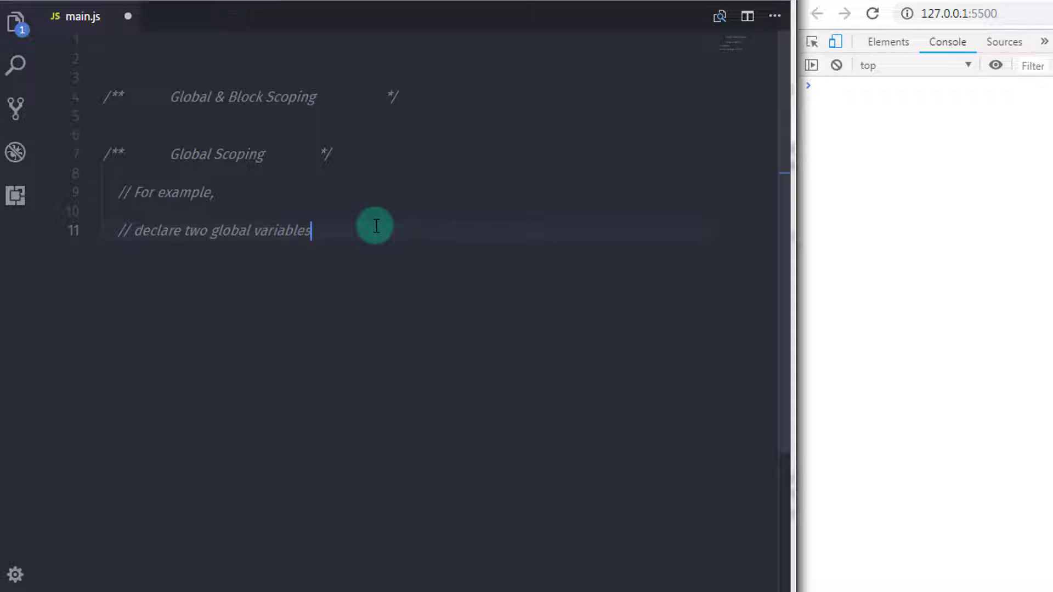
key("Enter")
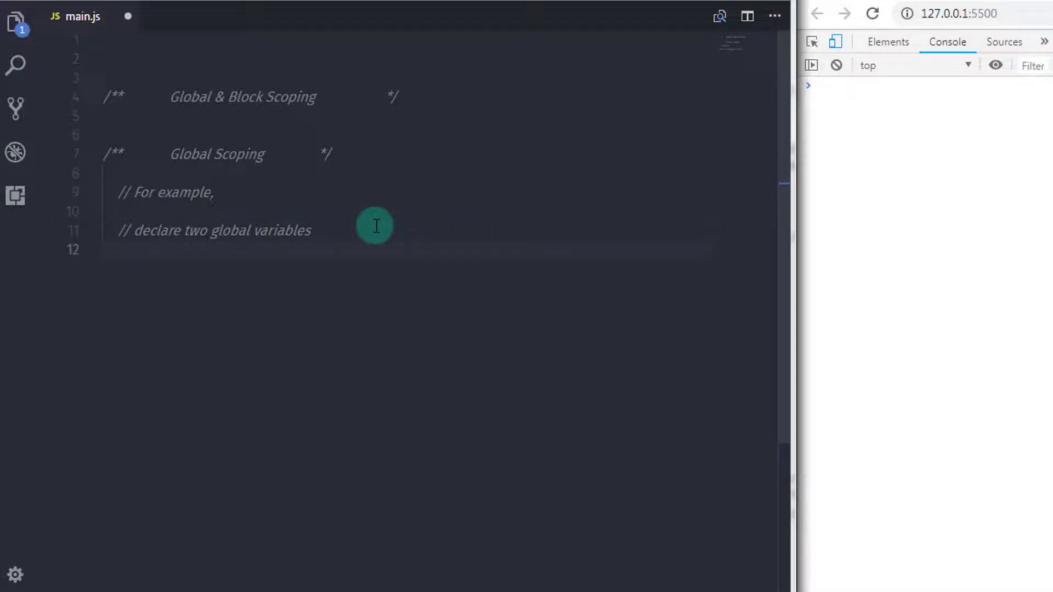
Step: Declare let name = "Daily"; and let subs = 4000; on separate lines
type("let")
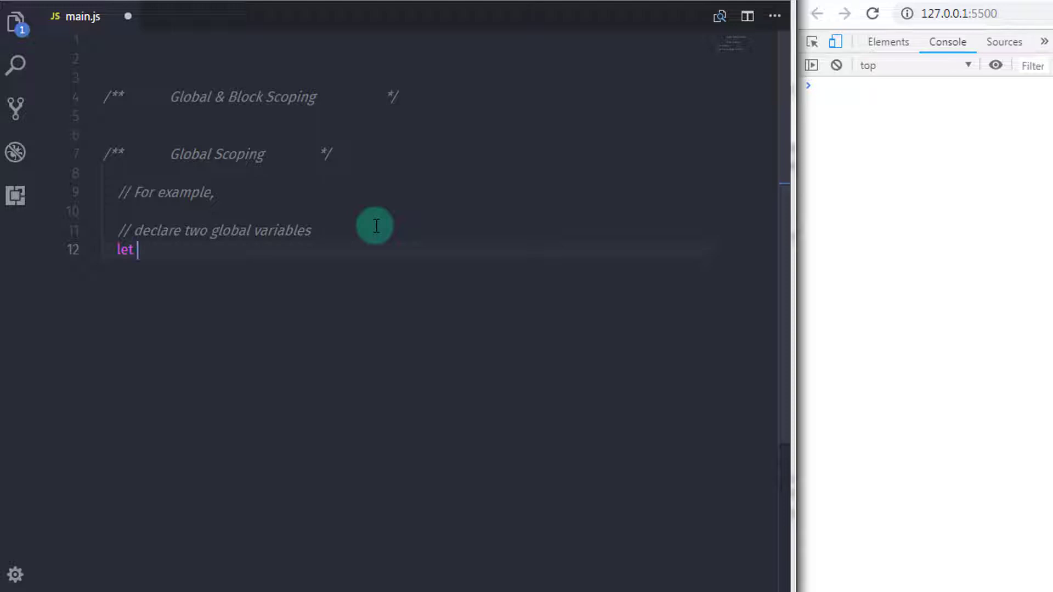
type("name =")
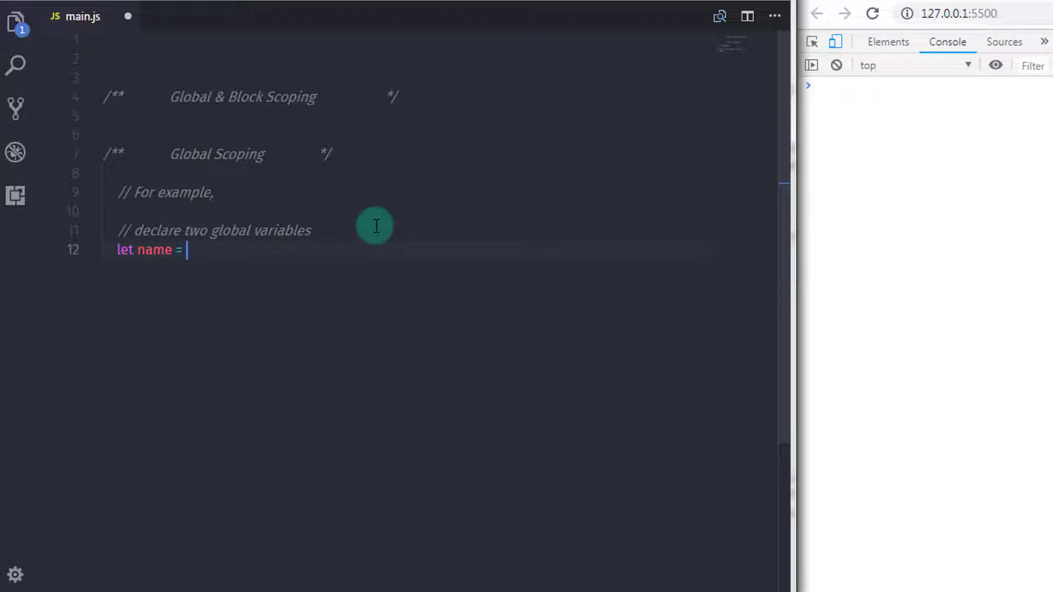
type("\"Daily\";")
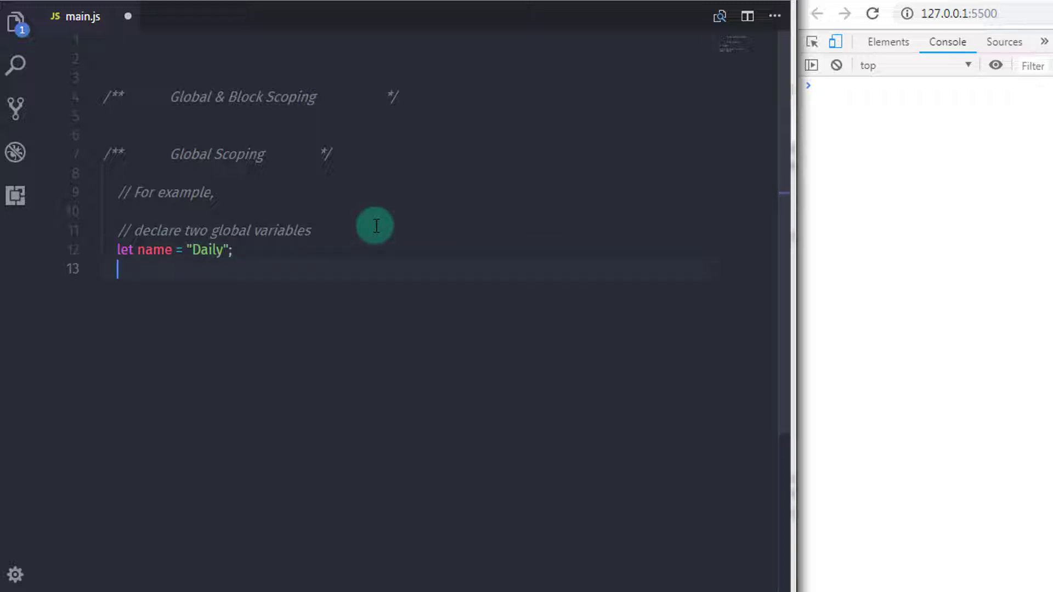
type("let")
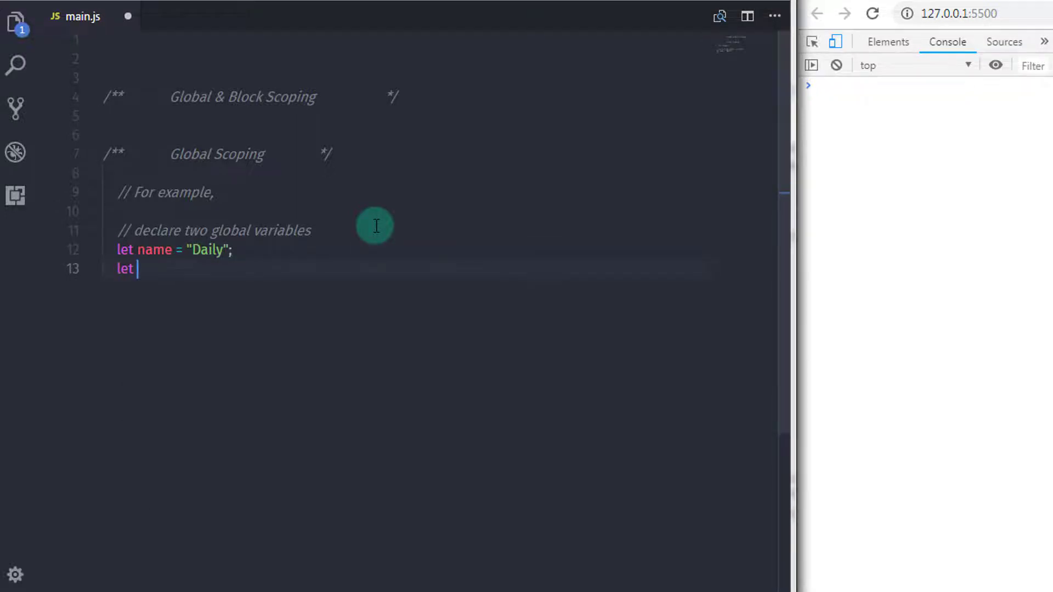
type("subs =")
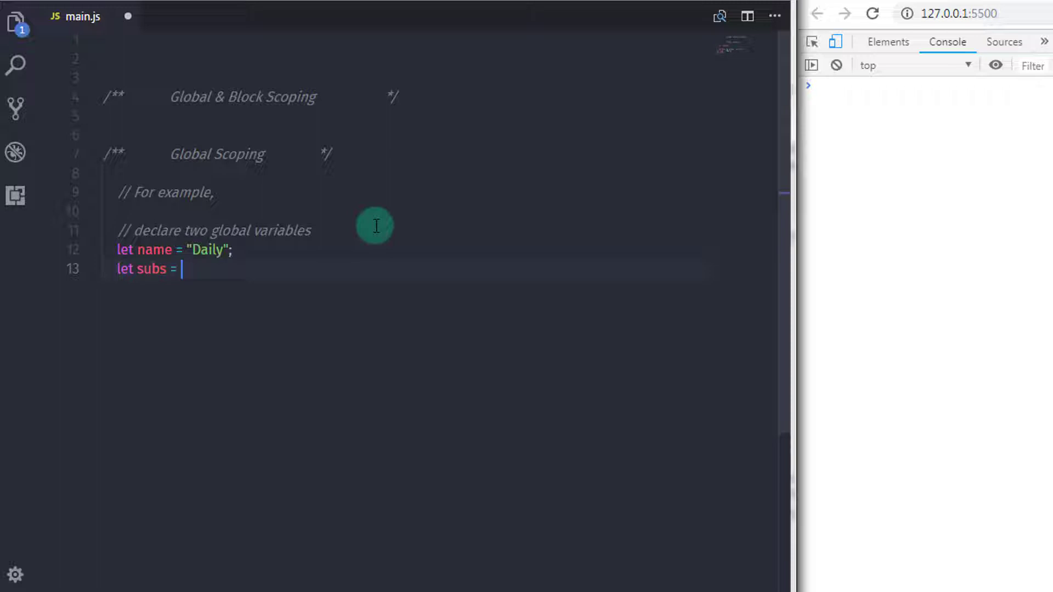
type("4000;")
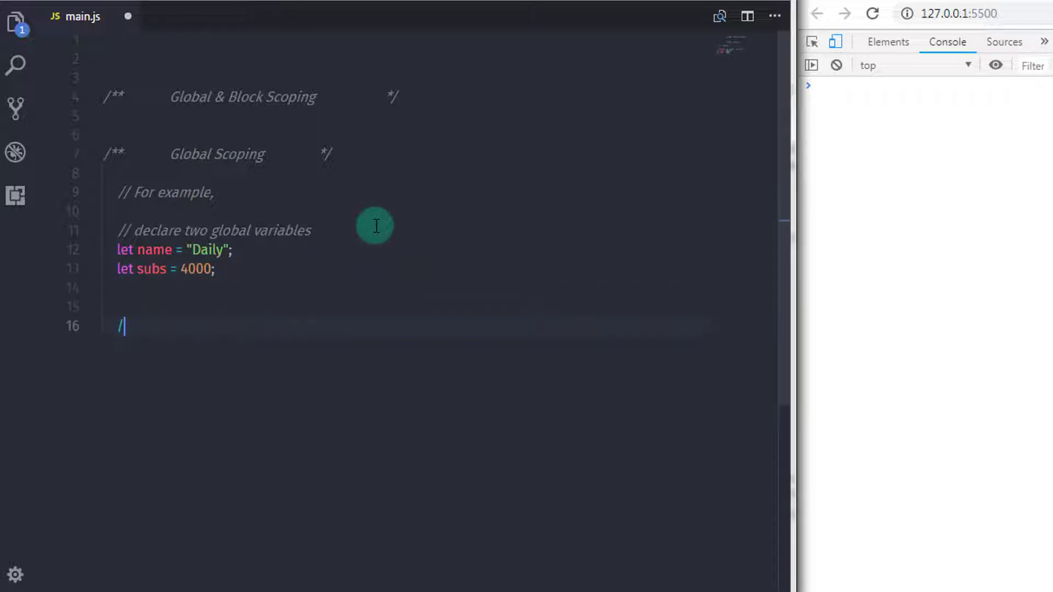
Step: Add a '// declare two functions' comment and show() logging `${name} You Have ${subs} Subscribers`
type("// declare two functions")
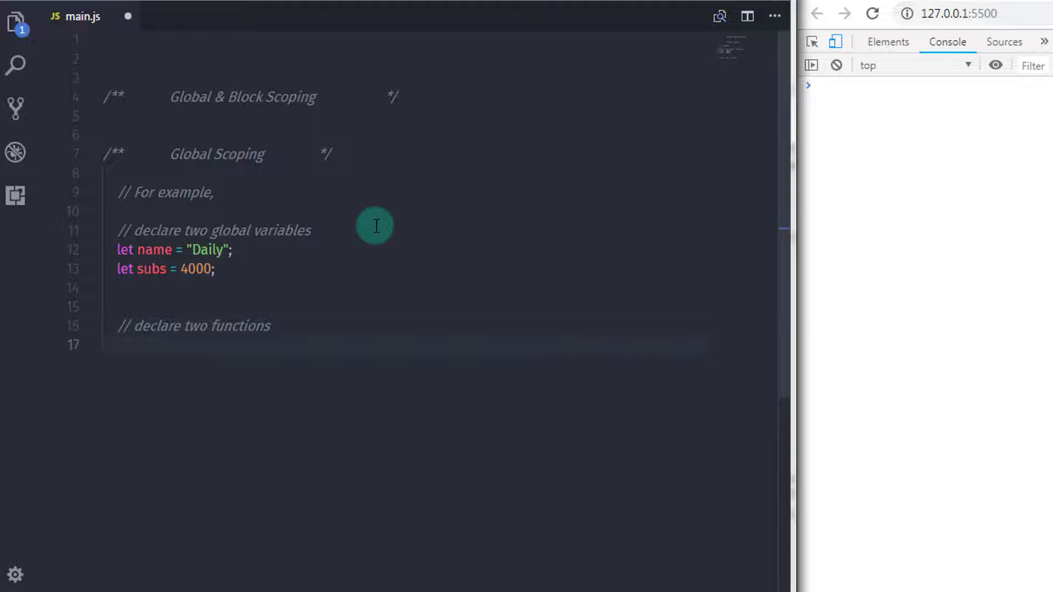
type("function sh")
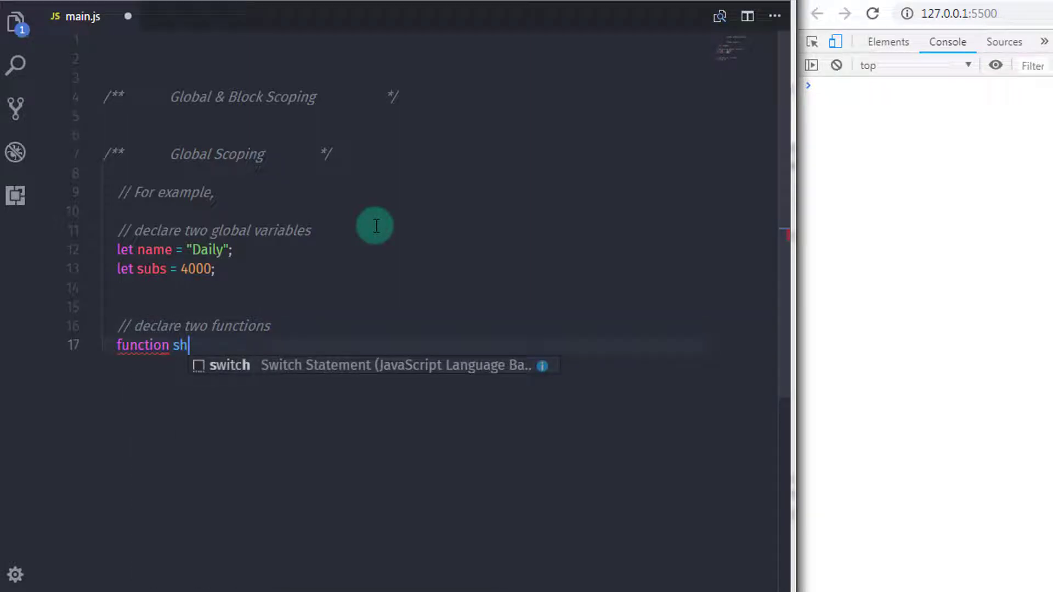
type("ow()")
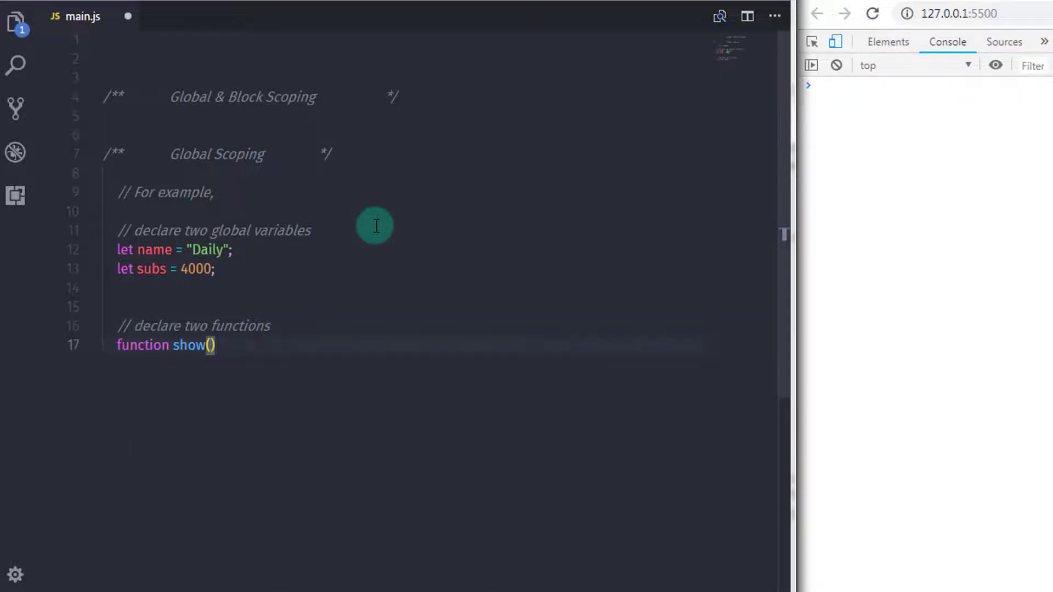
type("{")
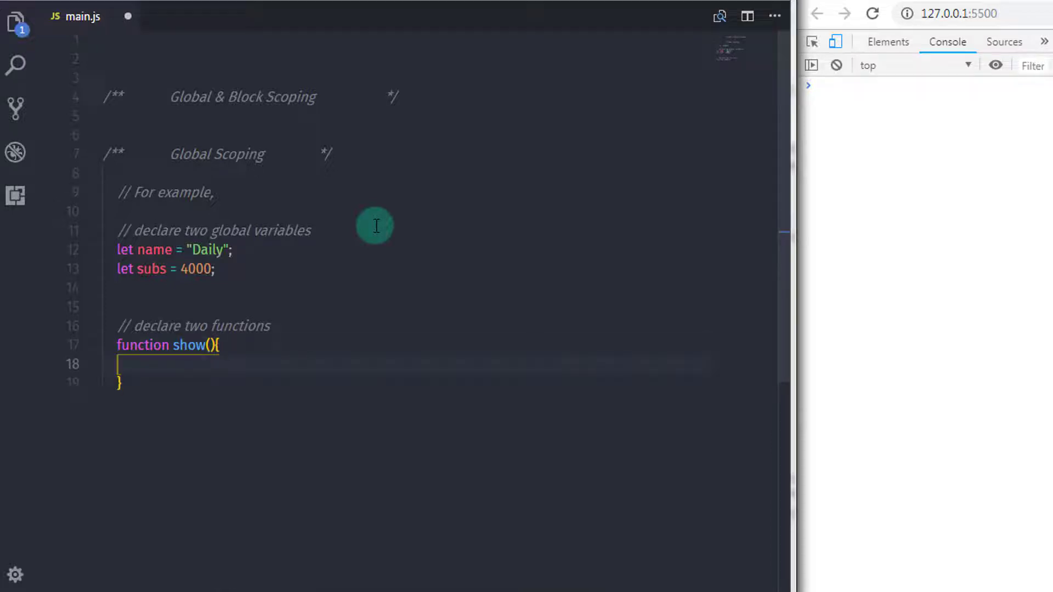
type("console.l")
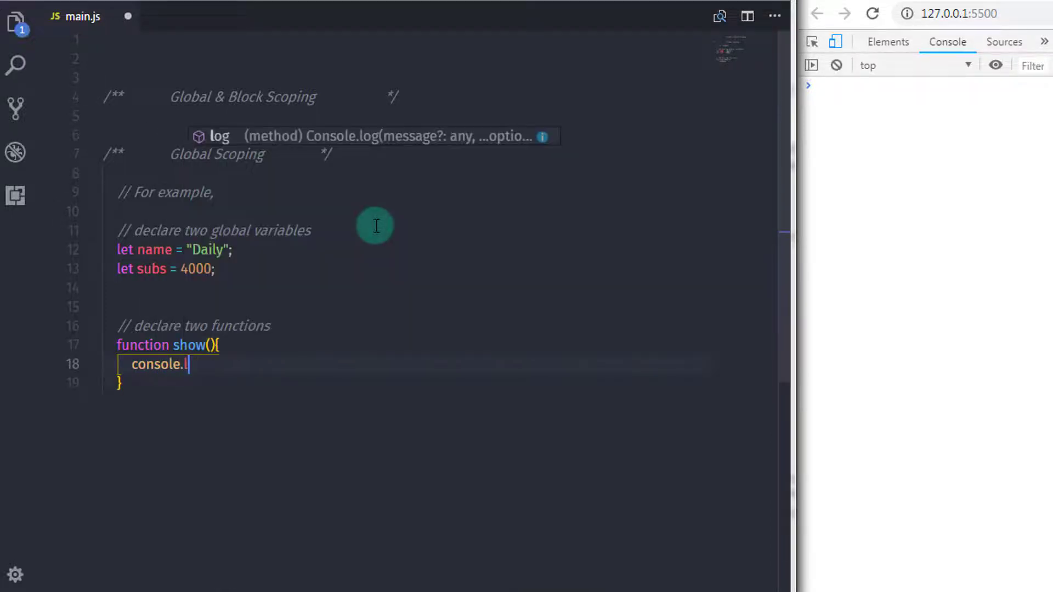
type("log(`$")
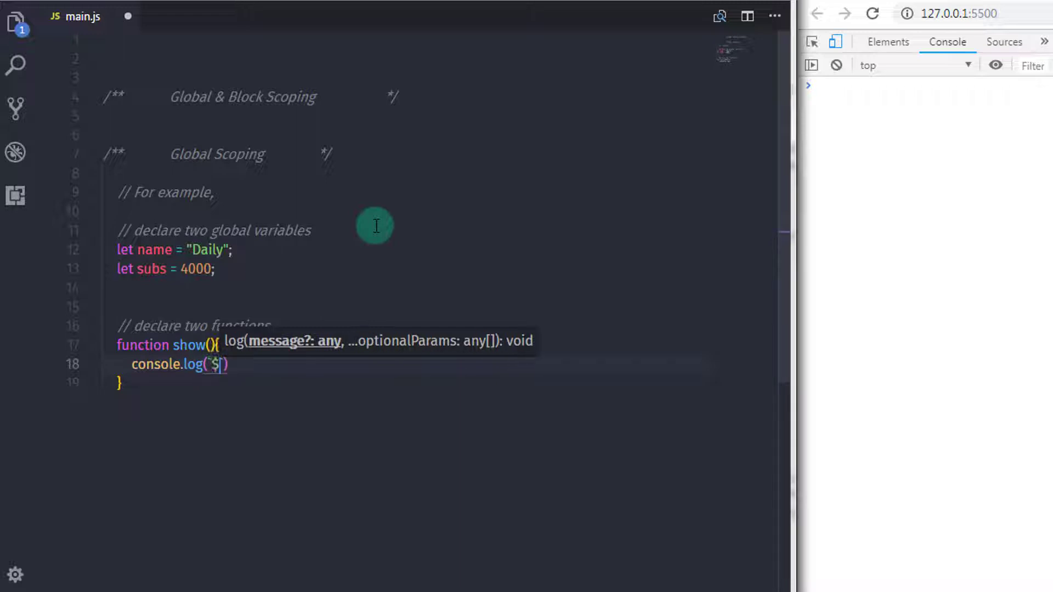
type("name}")
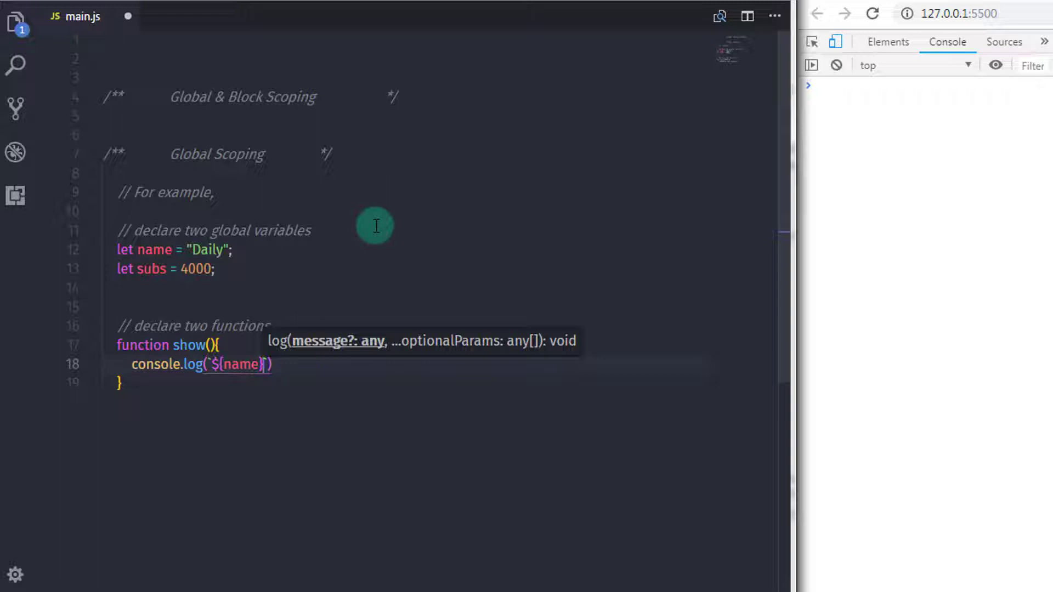
type("You Have ${subs")
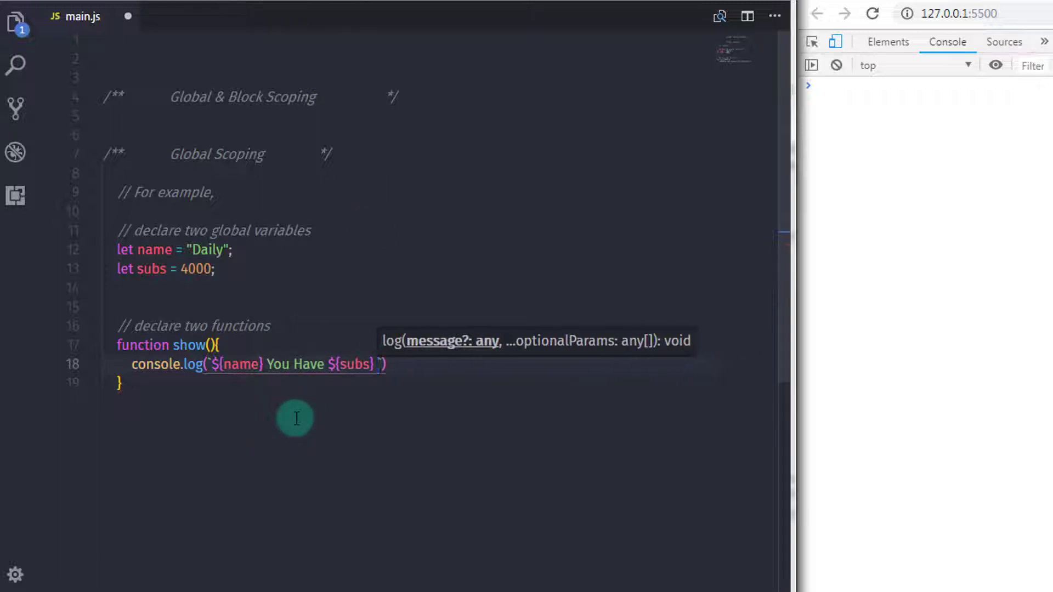
type("Subscribers")
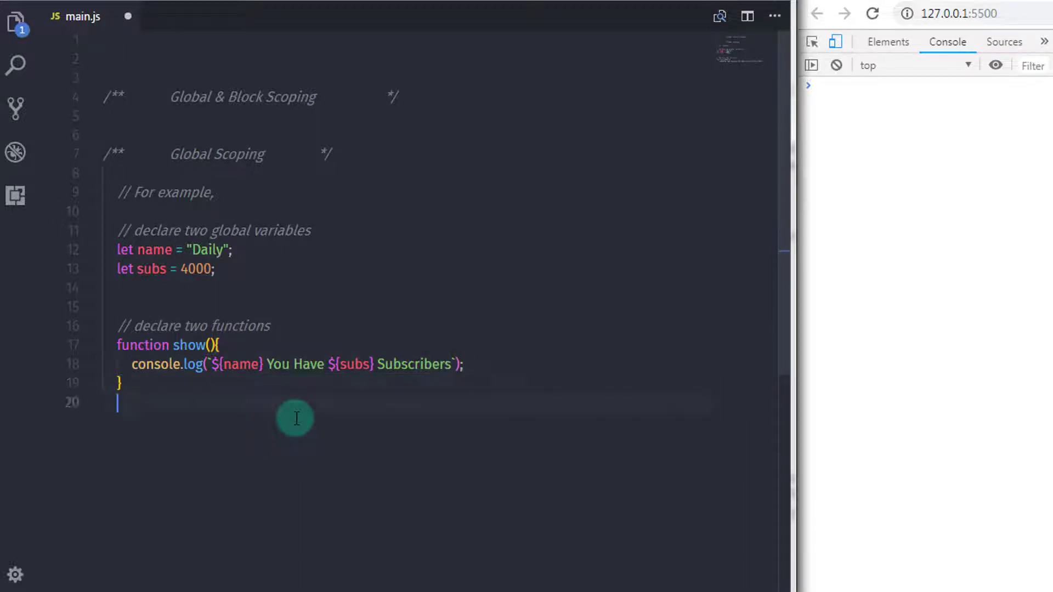
type("function")
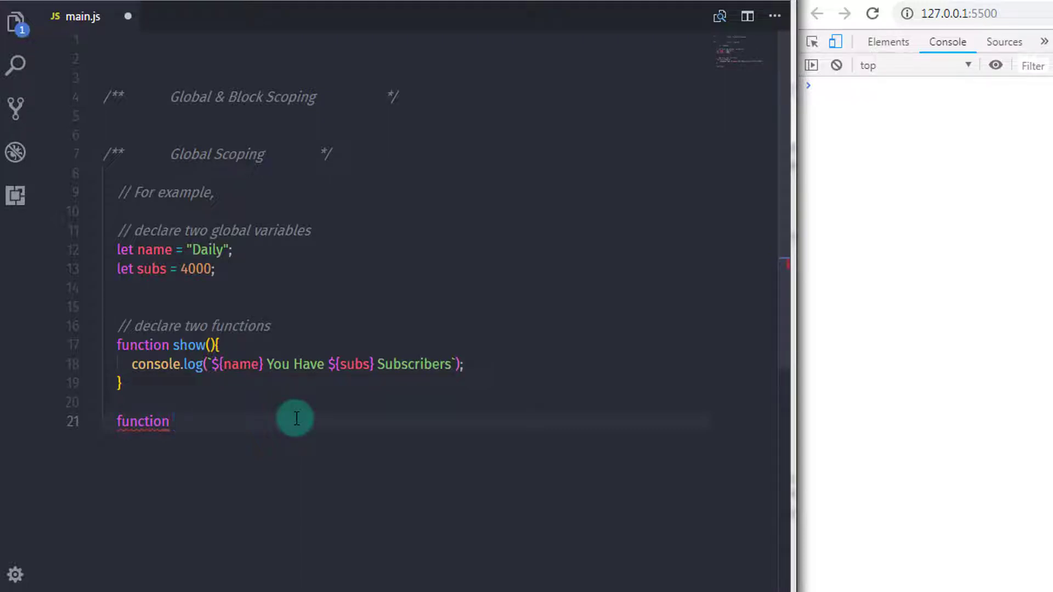
Step: Write a Make() function logging `Thank You So Much ${subs} Subscribers`
type("Make()")
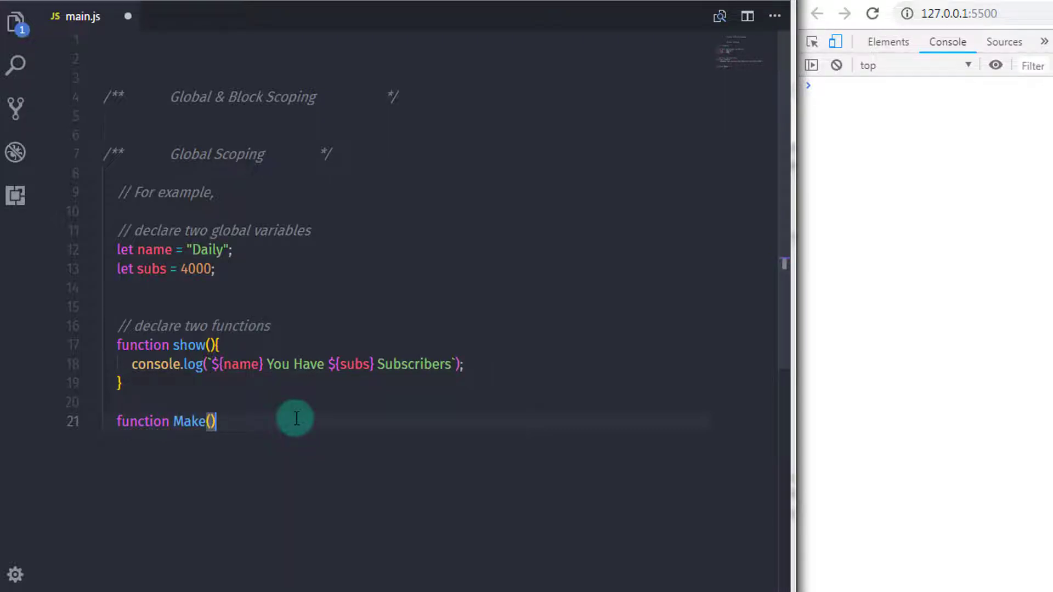
type("{")
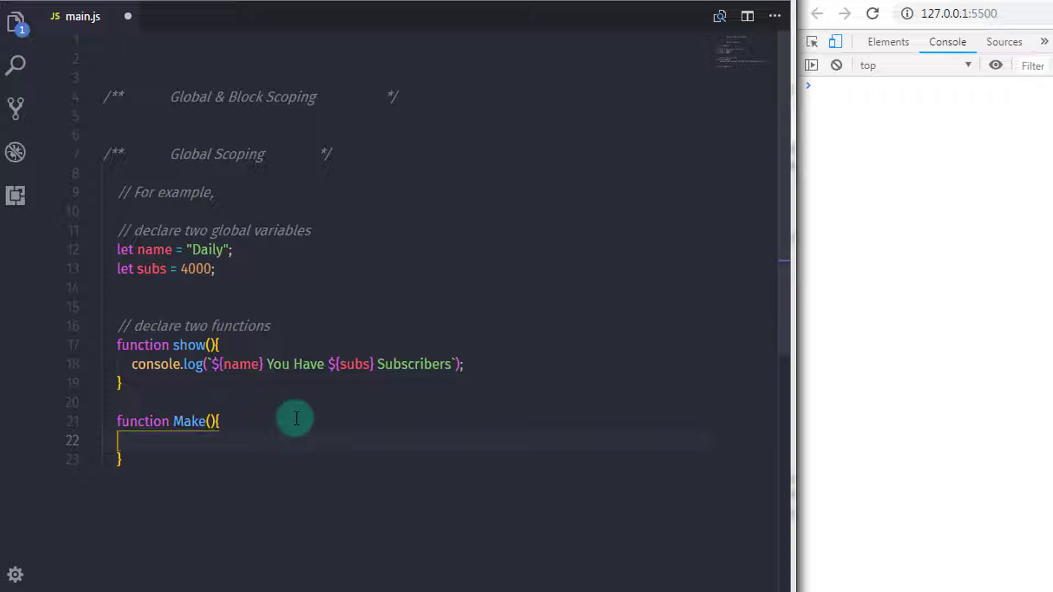
type("console.log(")
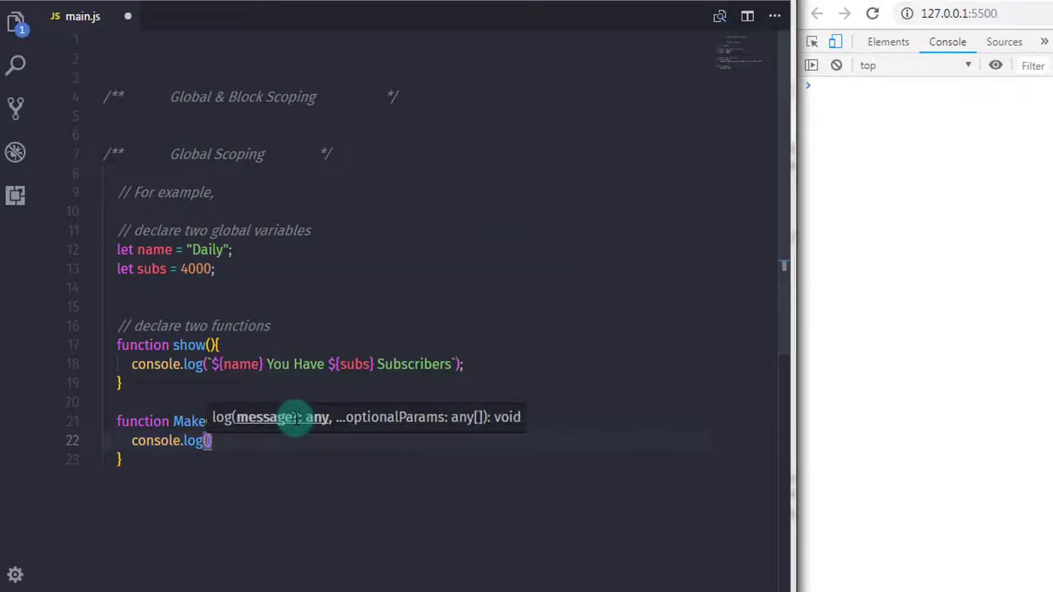
type("`T")
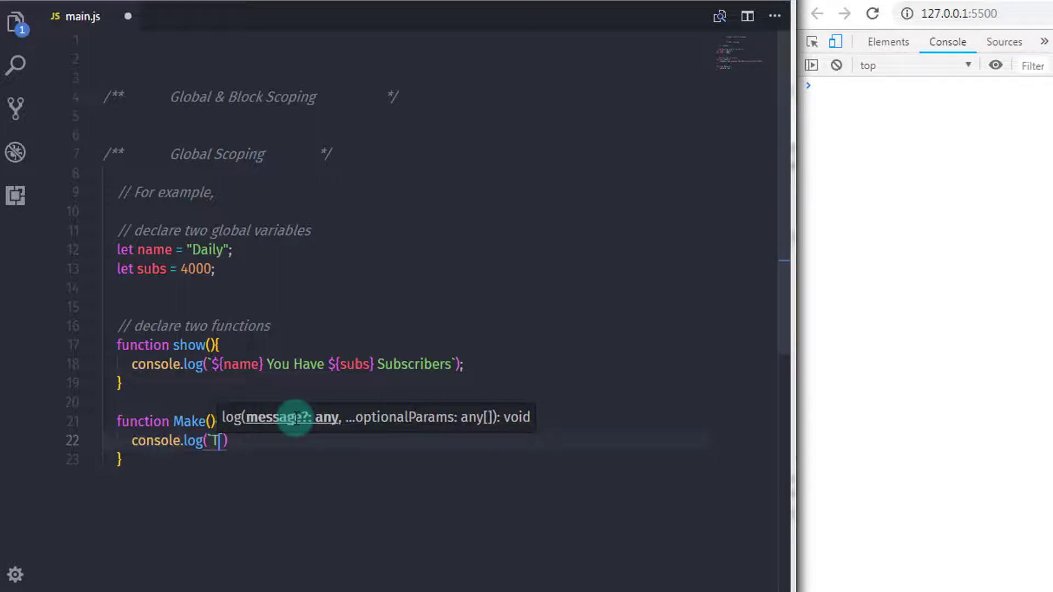
type("hank You So")
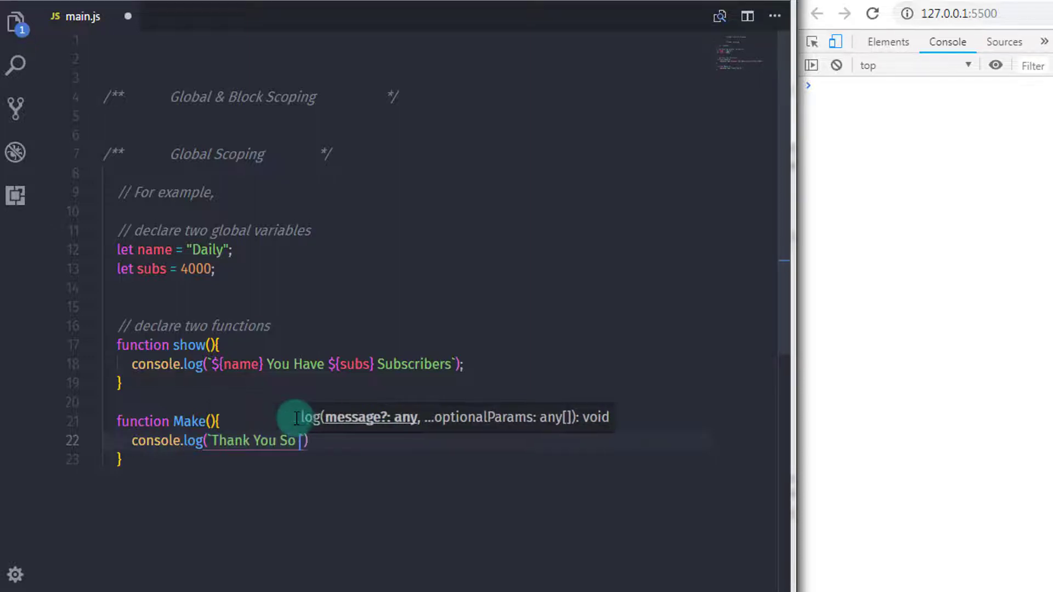
type("Much")
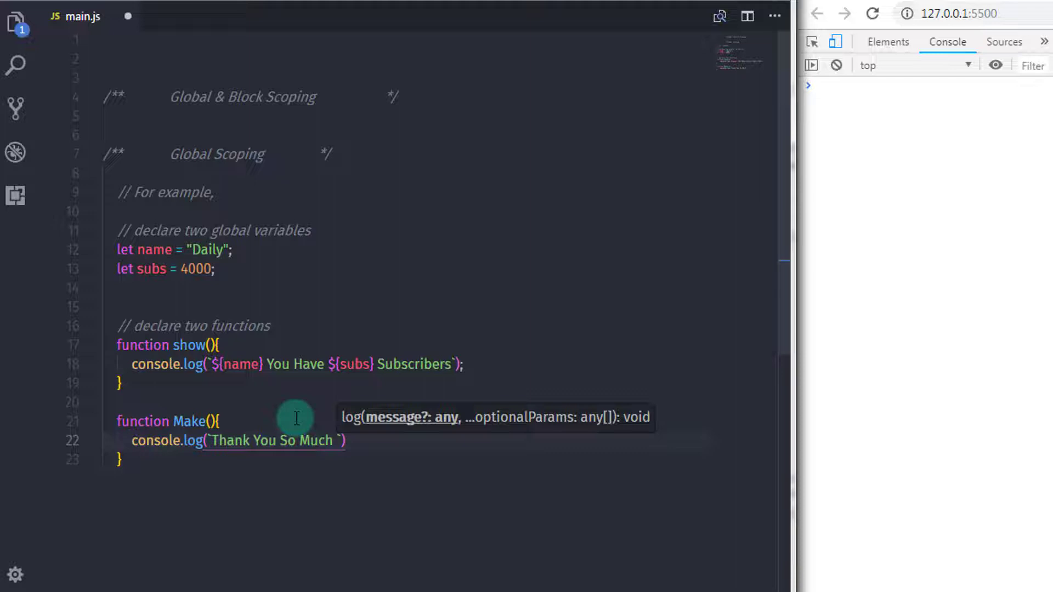
type("${subs")
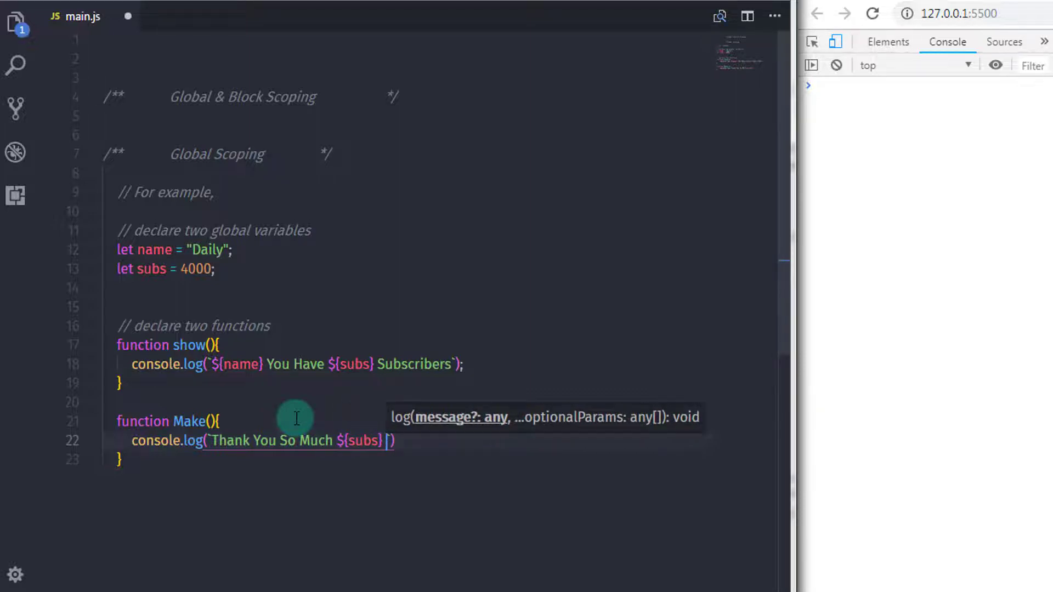
type("Subscribers")
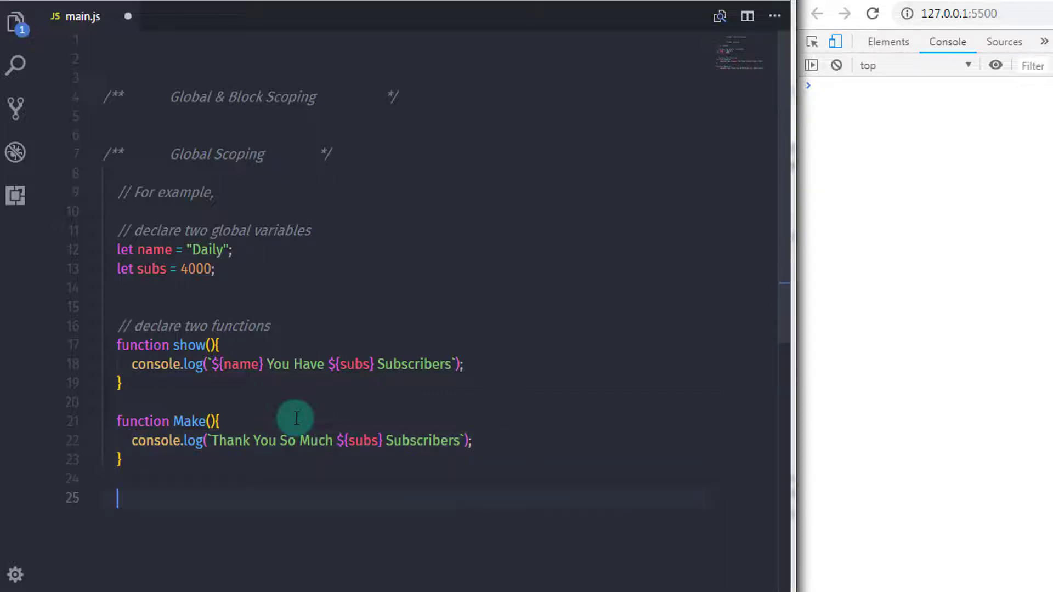
Step: Call show(); and Make(); below the two function definitions
type("show();")
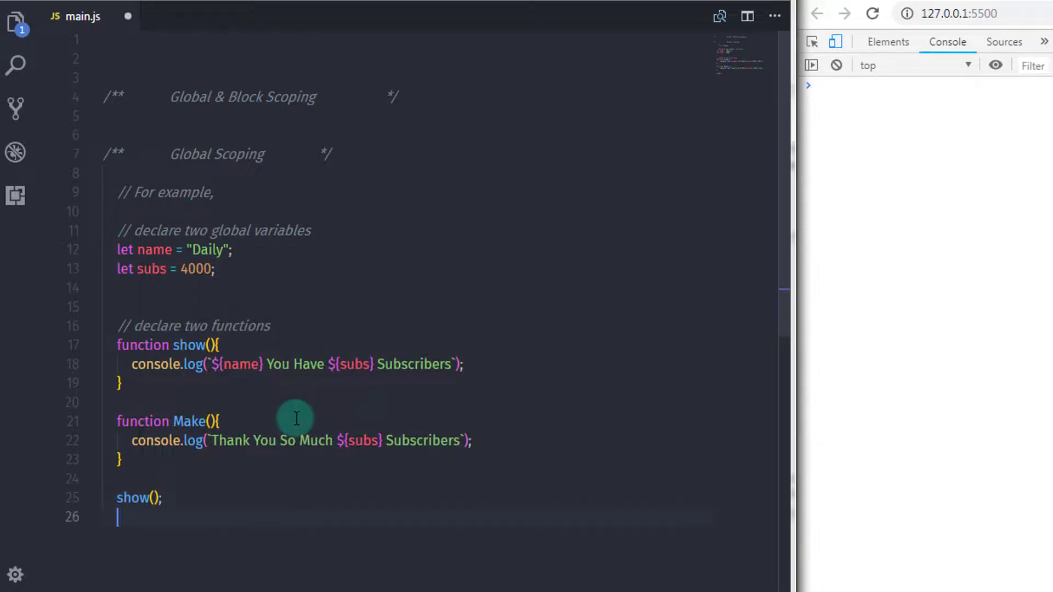
type("Make()")
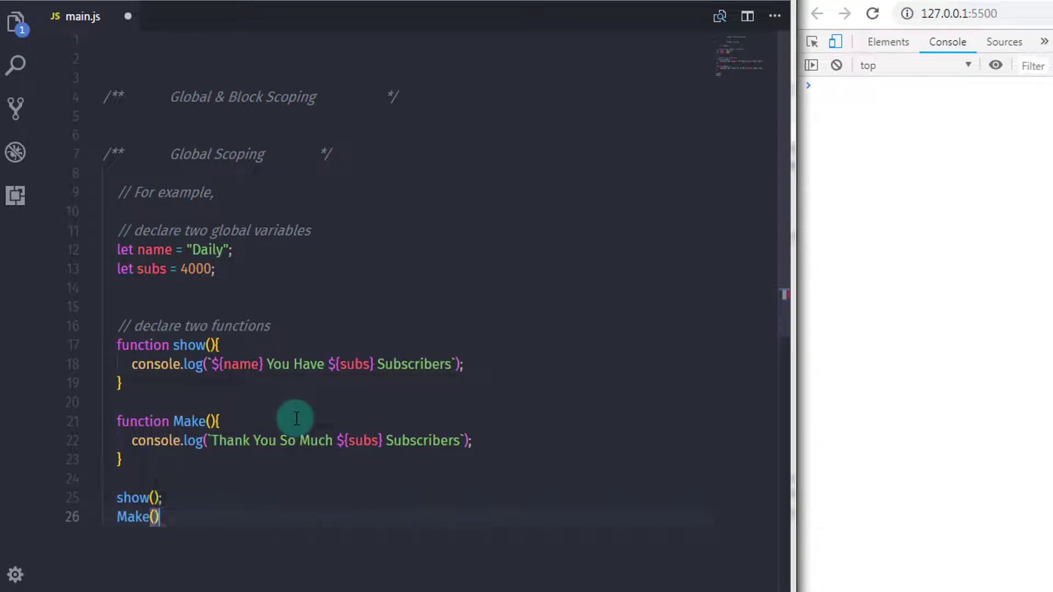
type(";")
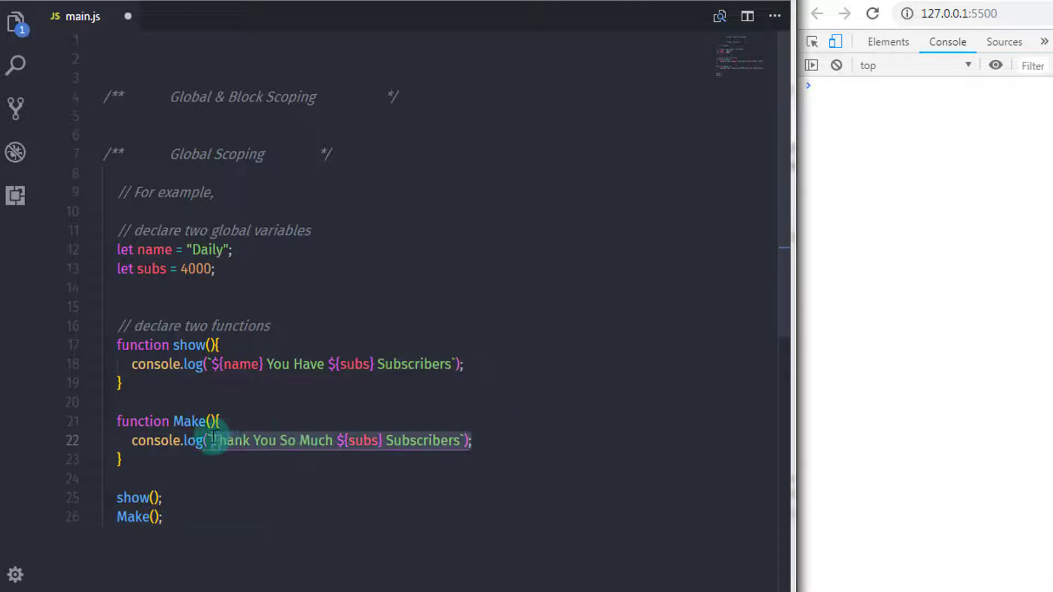
mouse_move(199, 440)
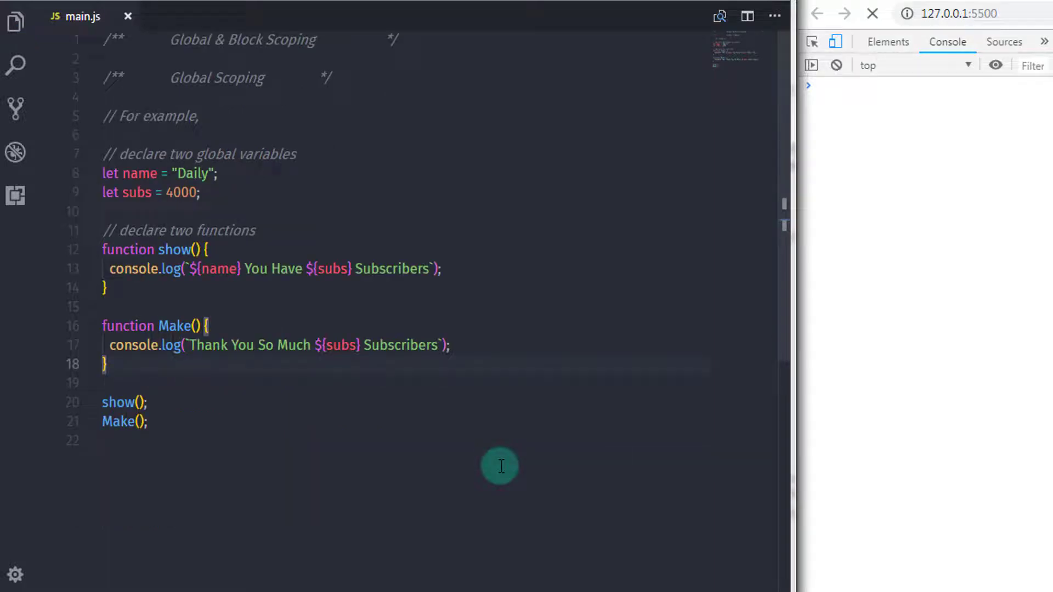
Step: View the browser console output: 'Daily You Have 4000 Subscribers' and 'Thank You So Much 4000 Subscribers'
left_click(873, 14)
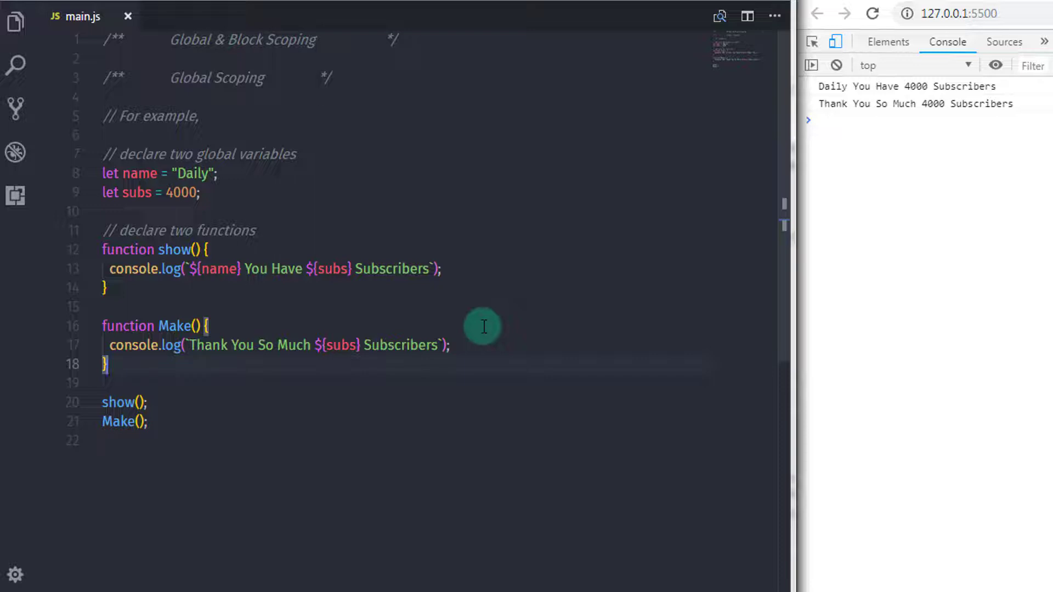
mouse_move(462, 324)
type(" using object")
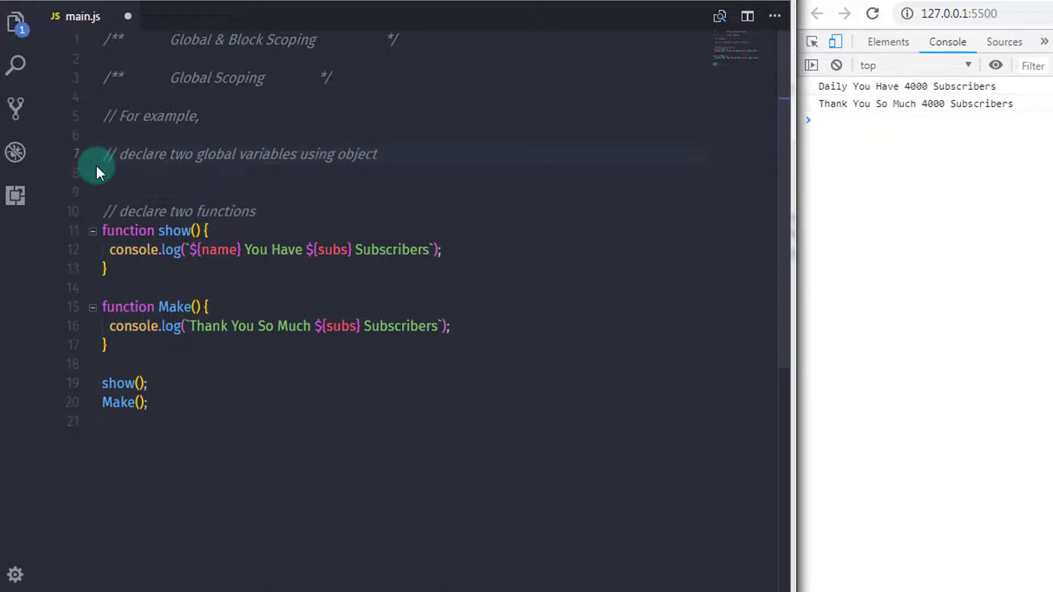
Step: Declare a const user object with name: "Daily" and subs: 4000
type("const")
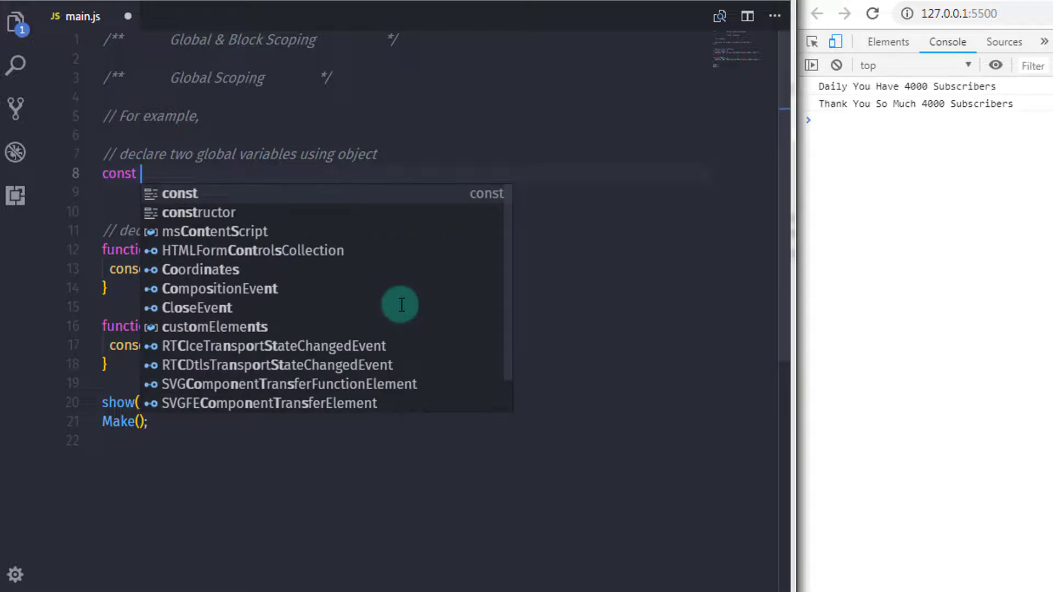
key("Escape")
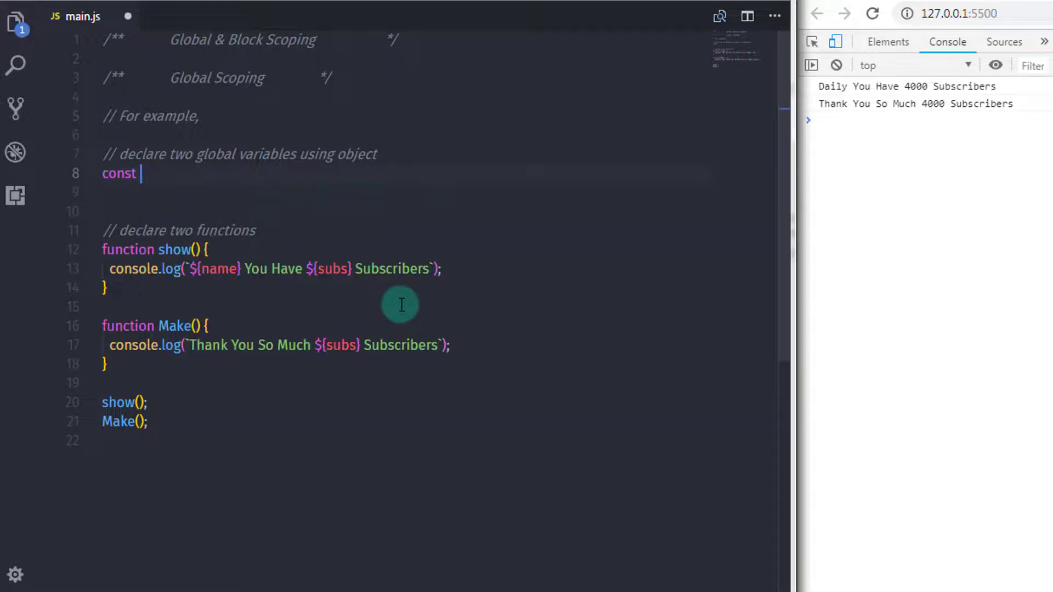
type("use")
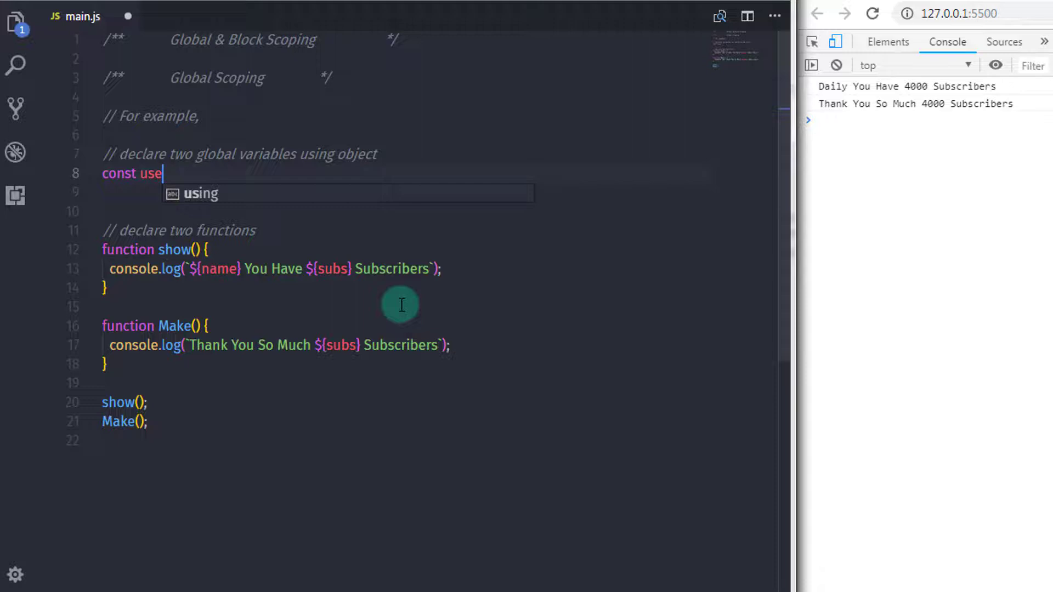
type("r")
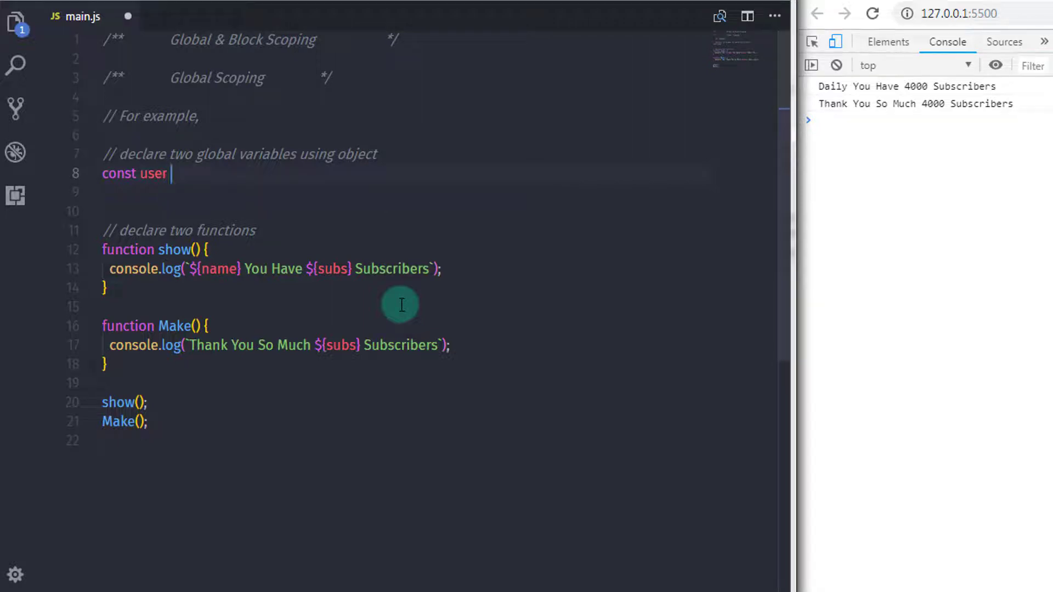
type("= {")
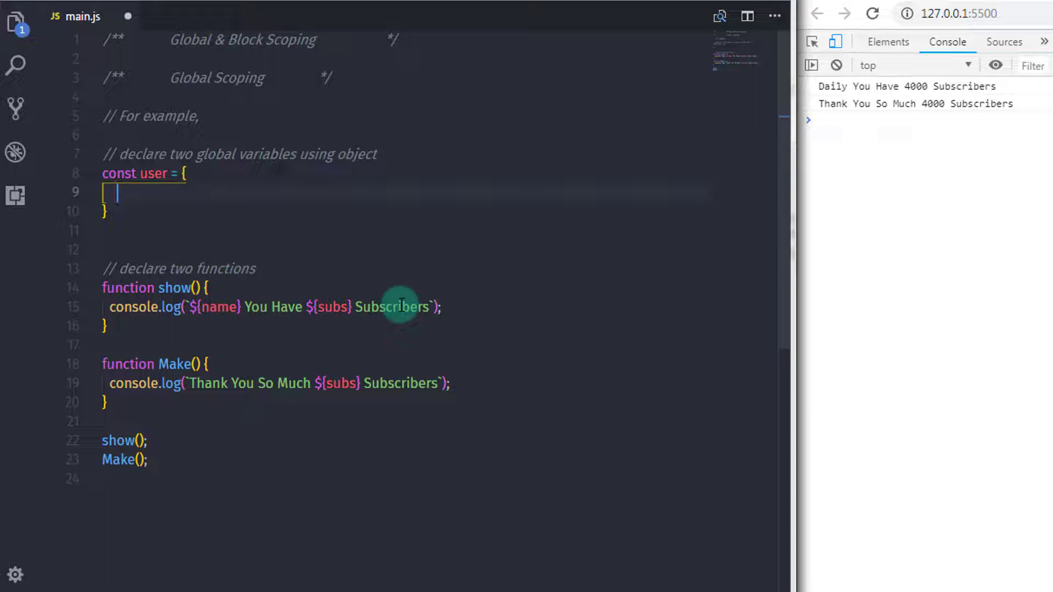
type("name :")
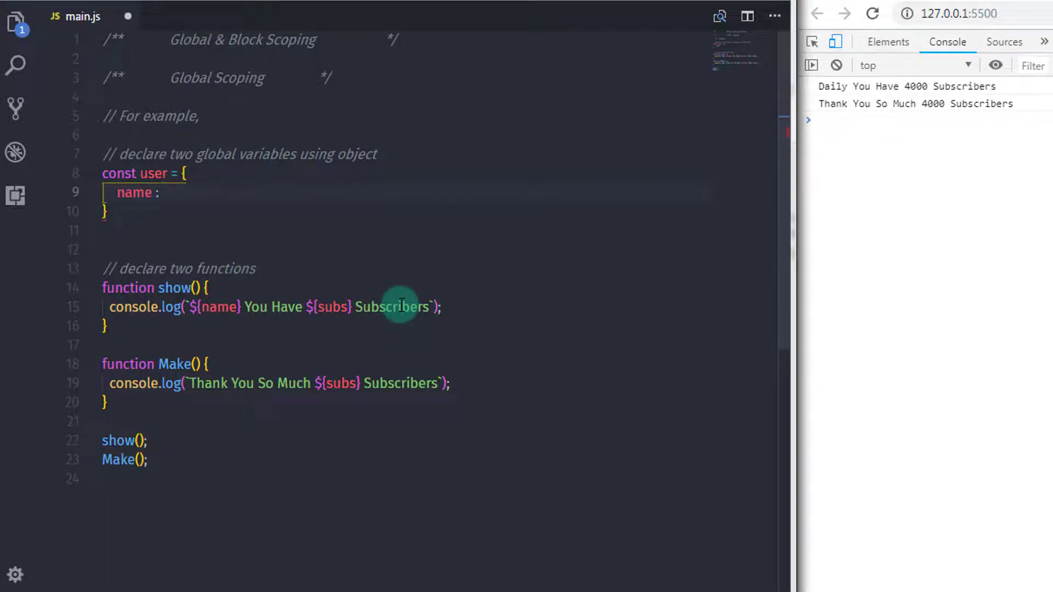
type("\"Daily\"")
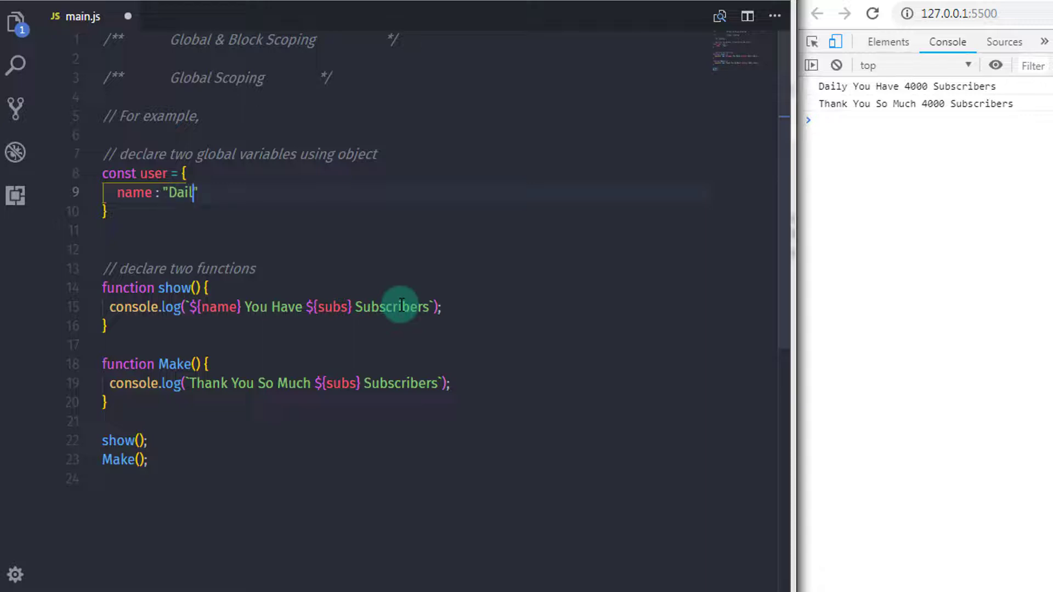
type("y\",")
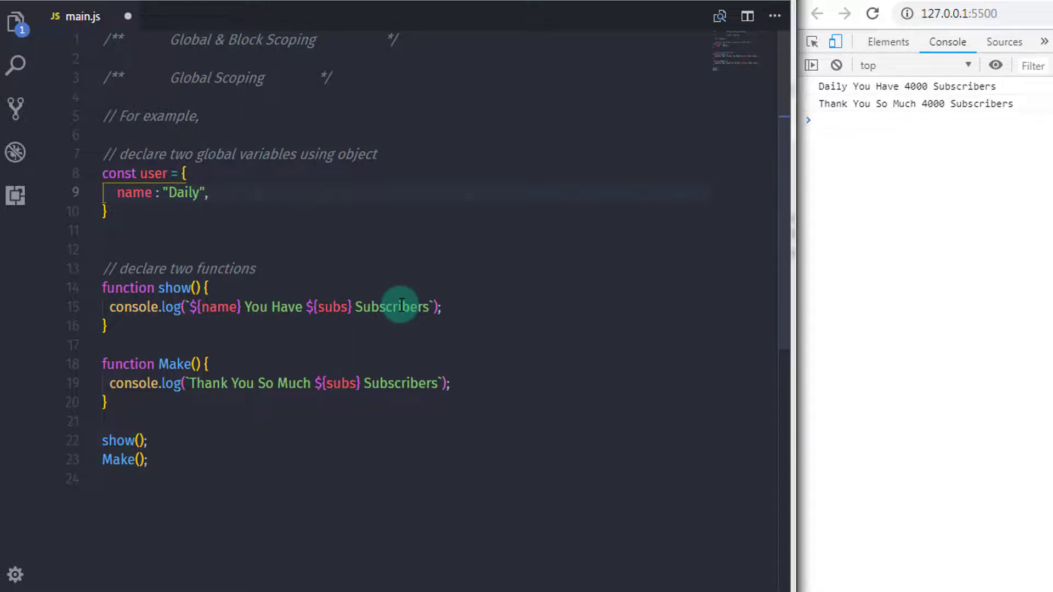
key("Enter")
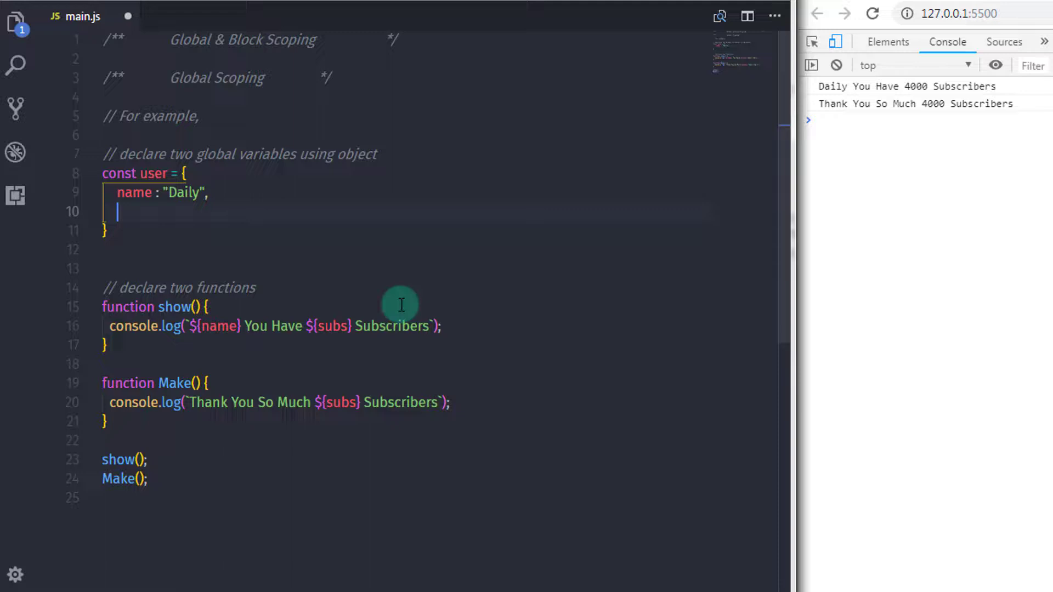
type("subs :")
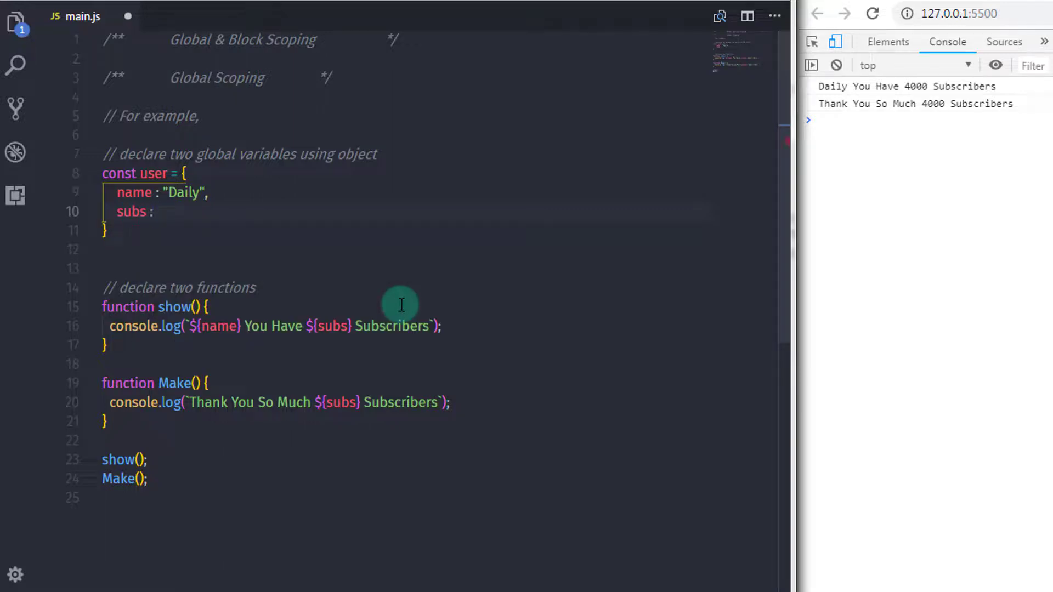
type("4000")
left_click(403, 231)
type(";")
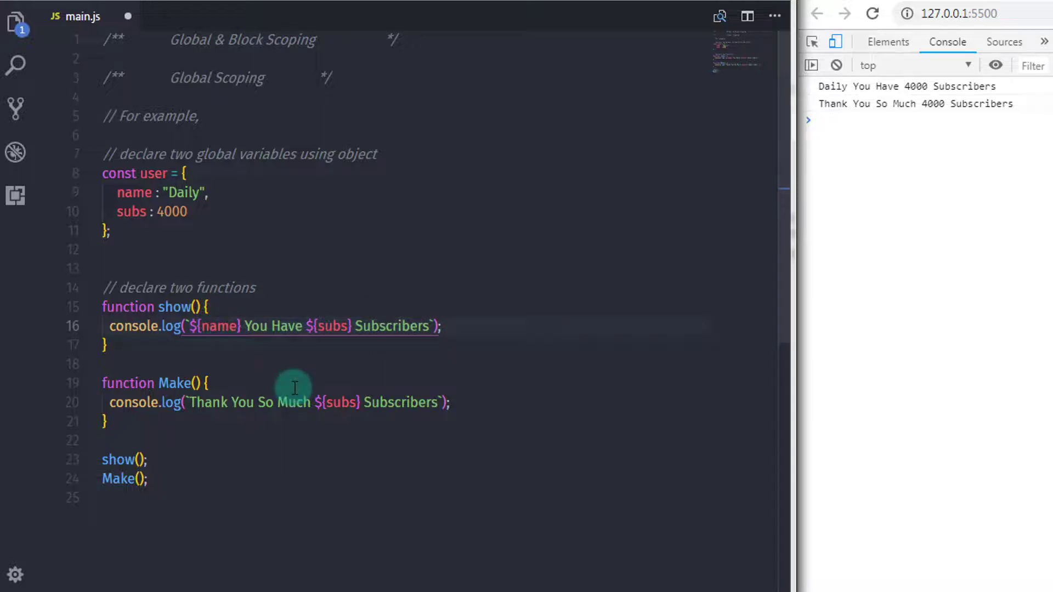
Step: Change both function templates to read ${user.name} and ${user.subs}
type("user.")
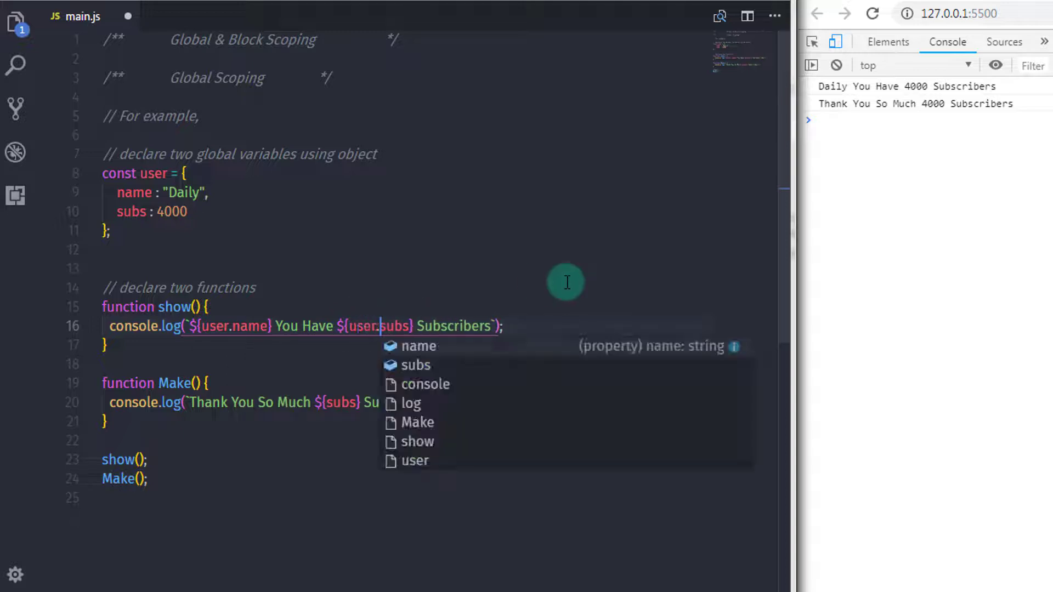
mouse_move(543, 311)
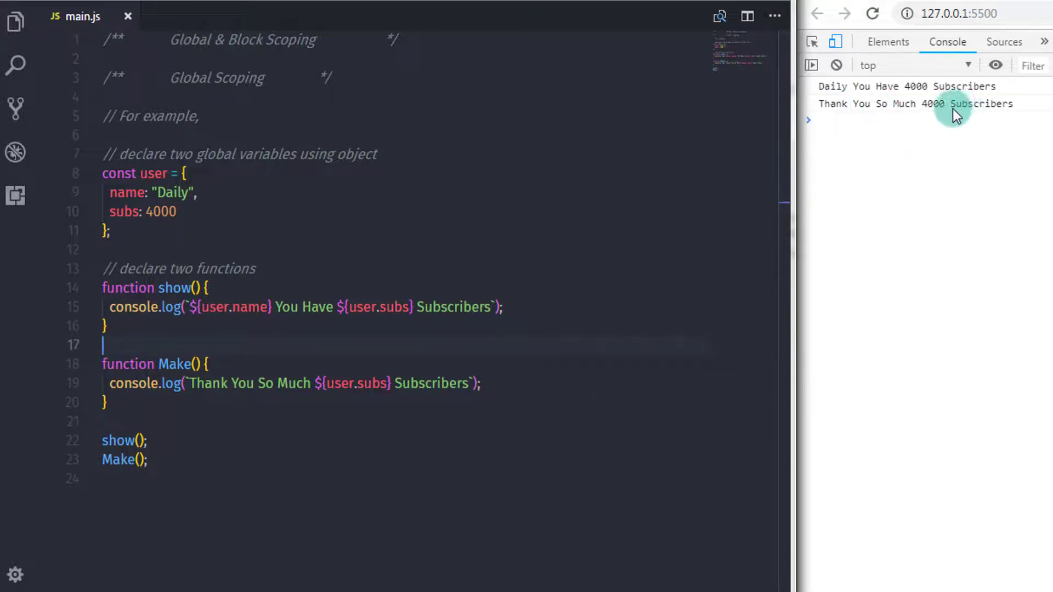
mouse_move(742, 251)
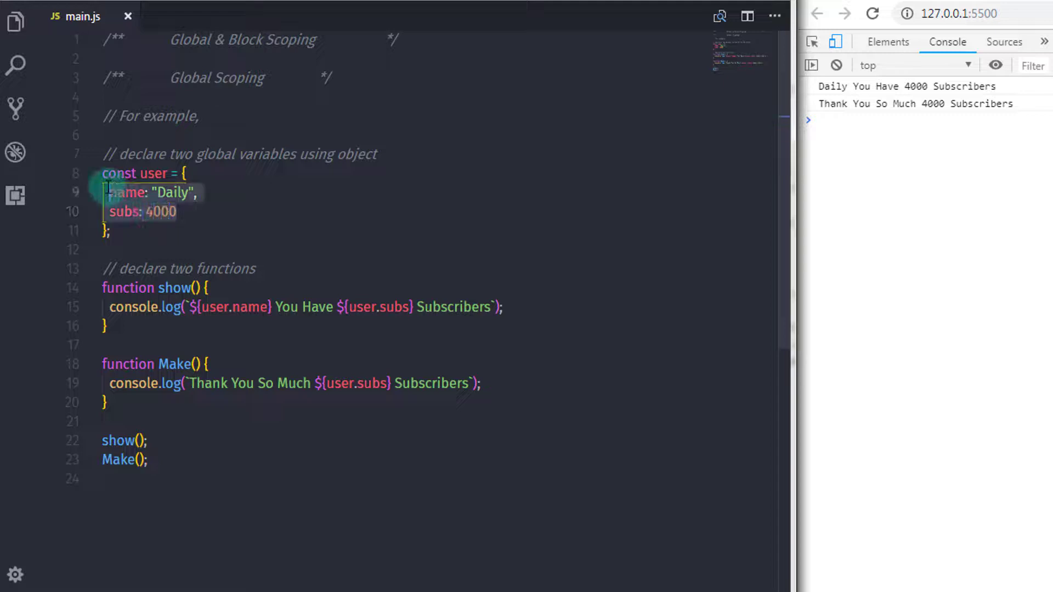
left_click(247, 248)
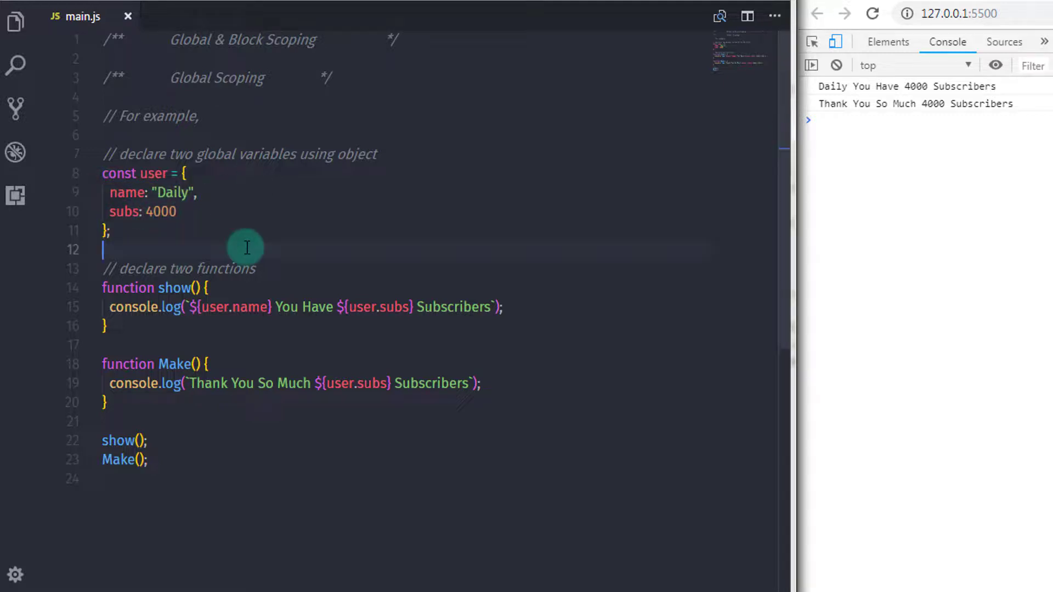
scroll("down", 3)
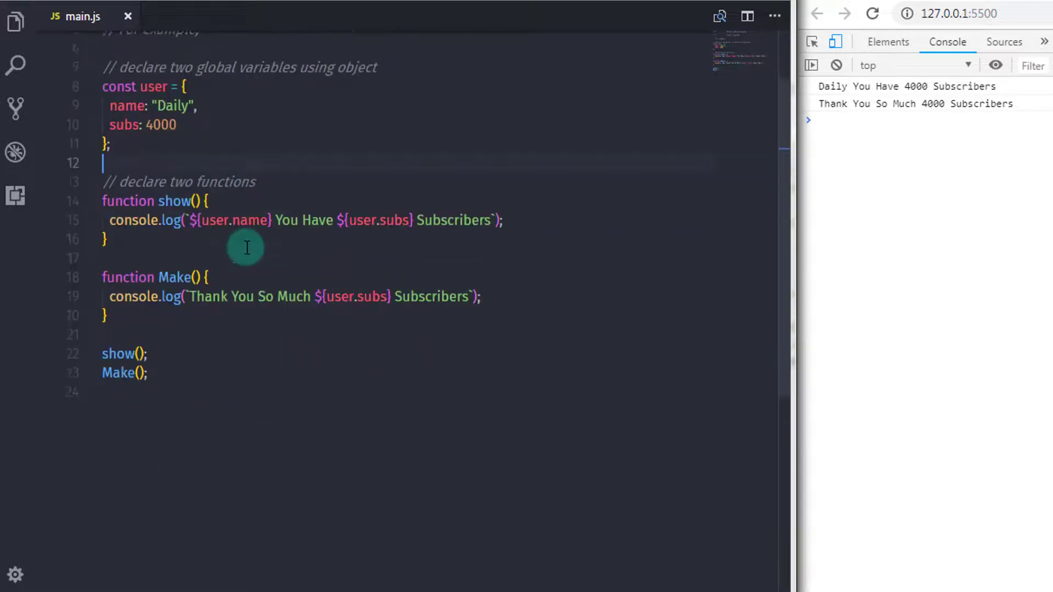
scroll("down", 3)
type("/")
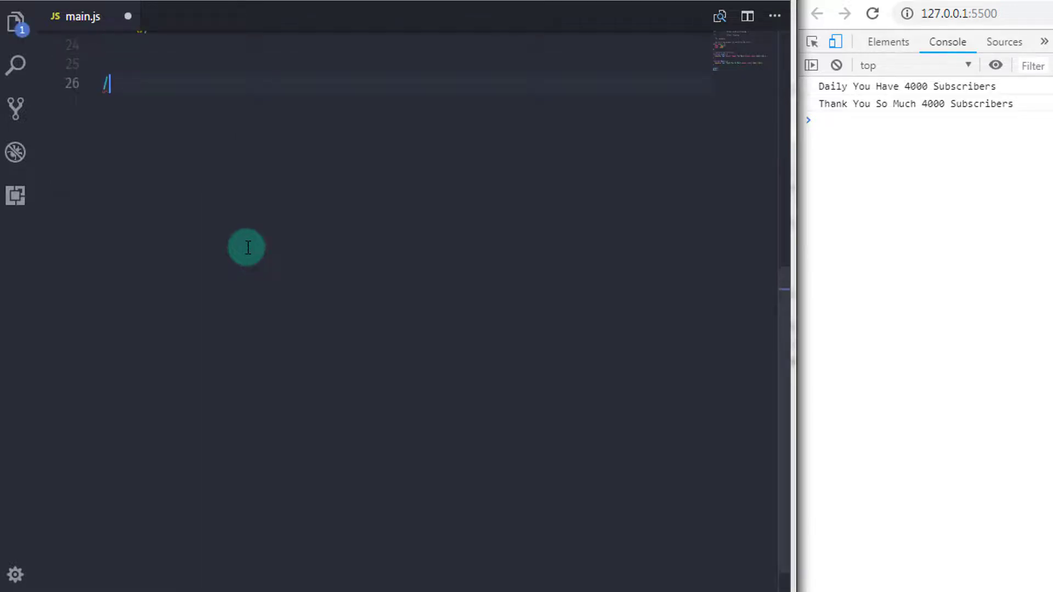
Step: Add a /** Block Scoping */ heading comment
type("**")
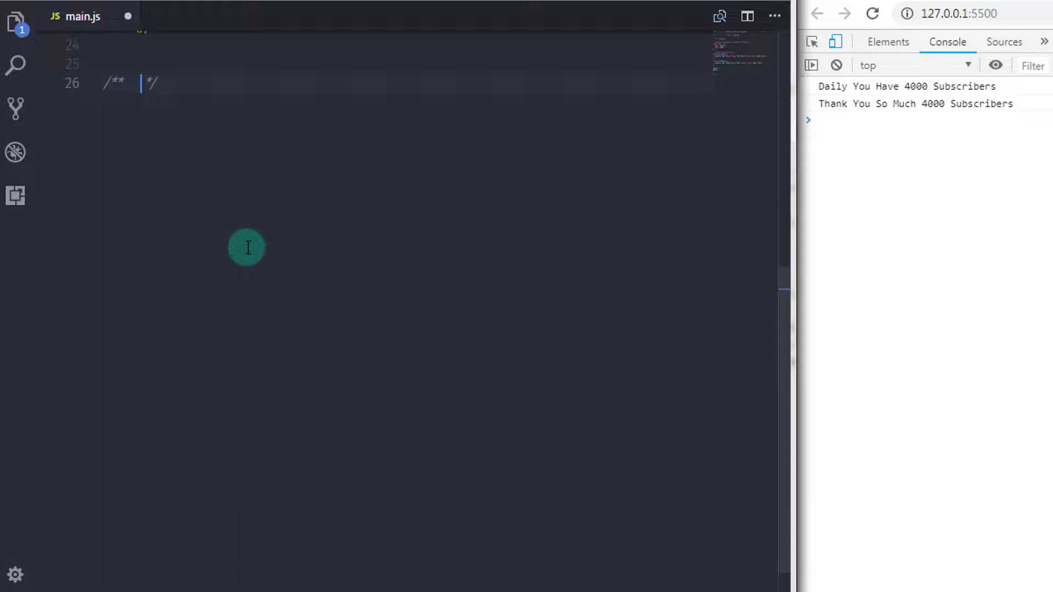
type("Block")
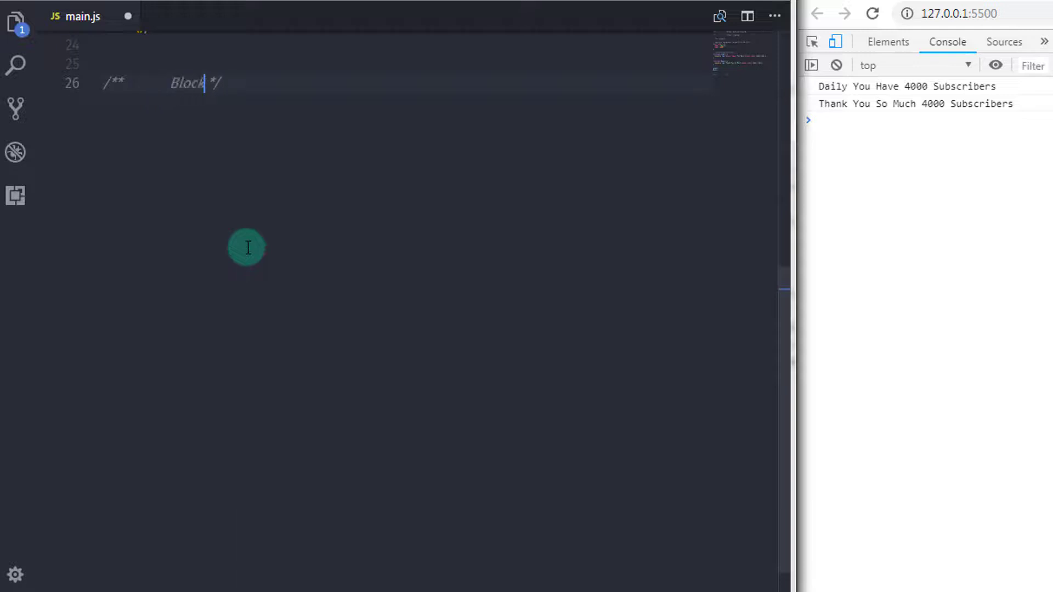
type("Scop")
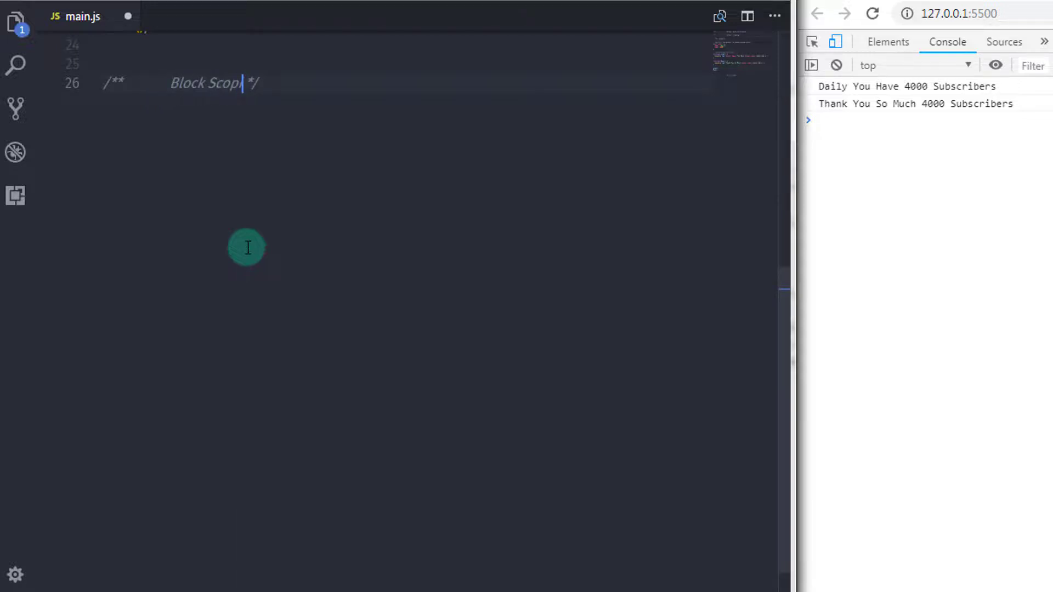
type("ing")
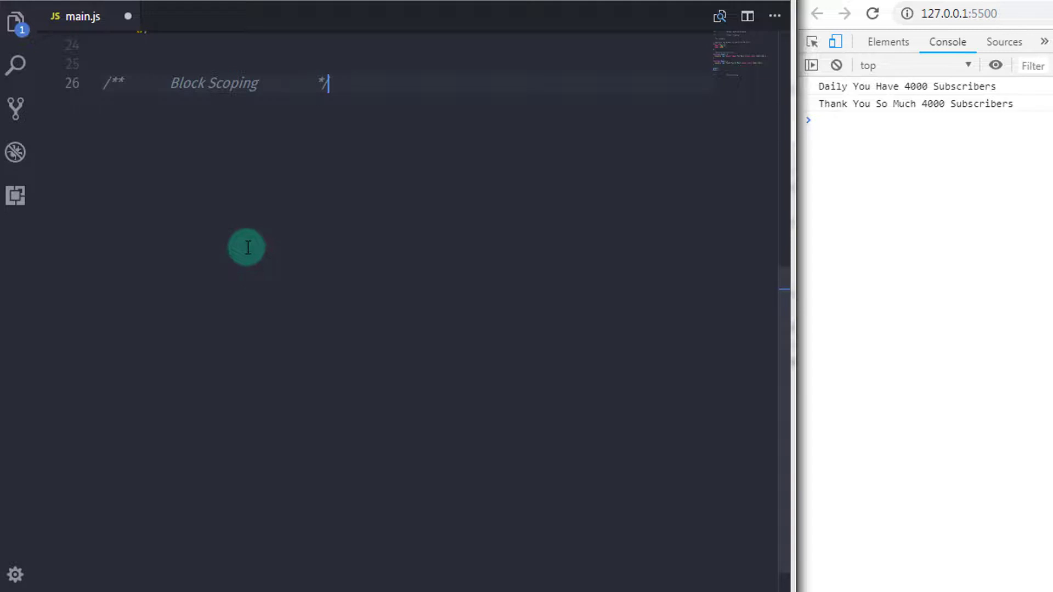
key("Enter")
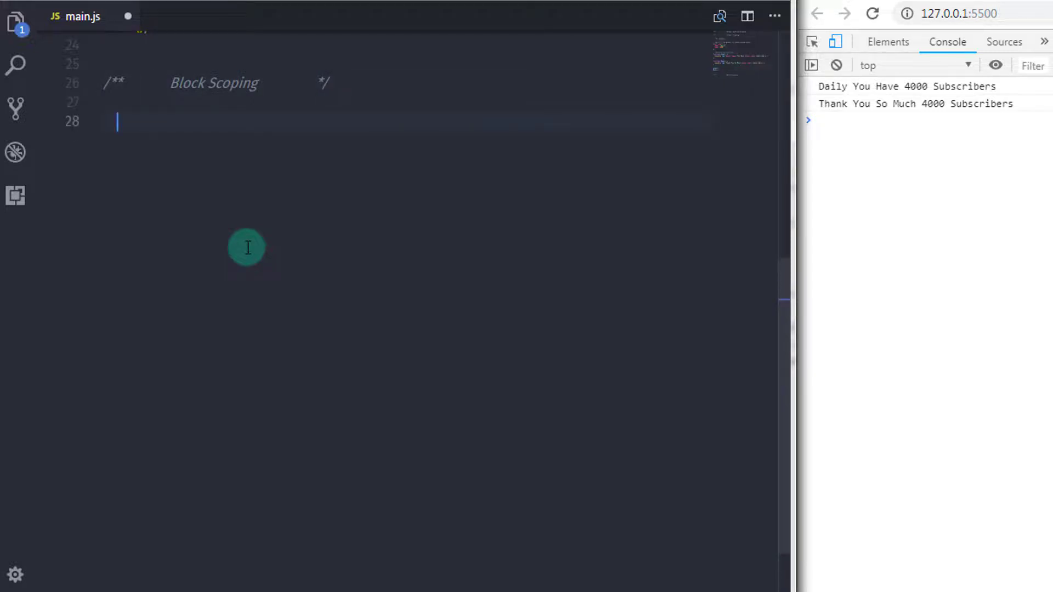
Step: Add '// block scope is surrounded by curly braces { }' and comment out the show() and Make() calls
type("// b")
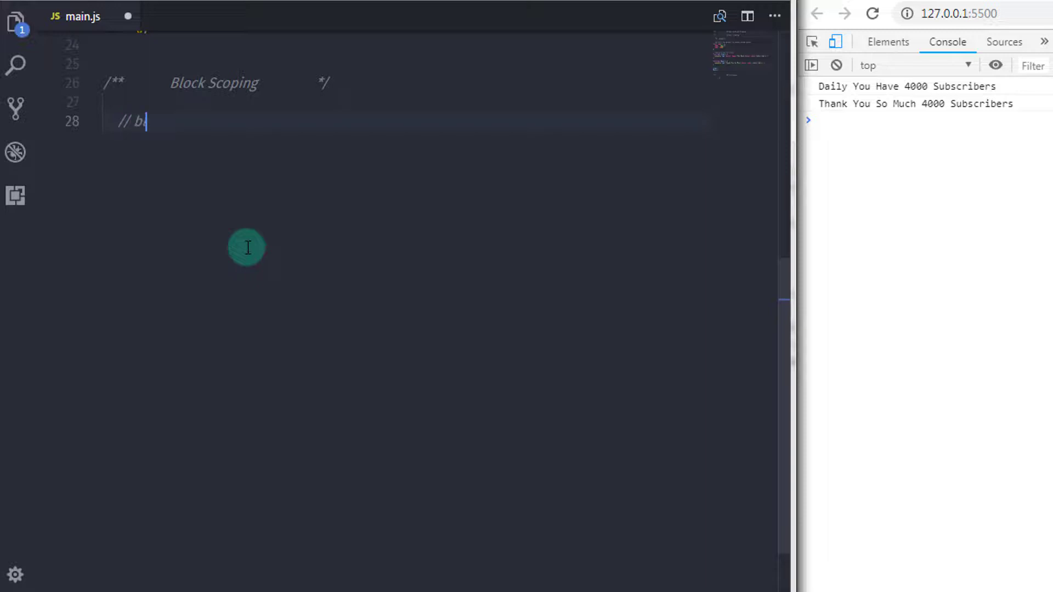
type("lock scope is su")
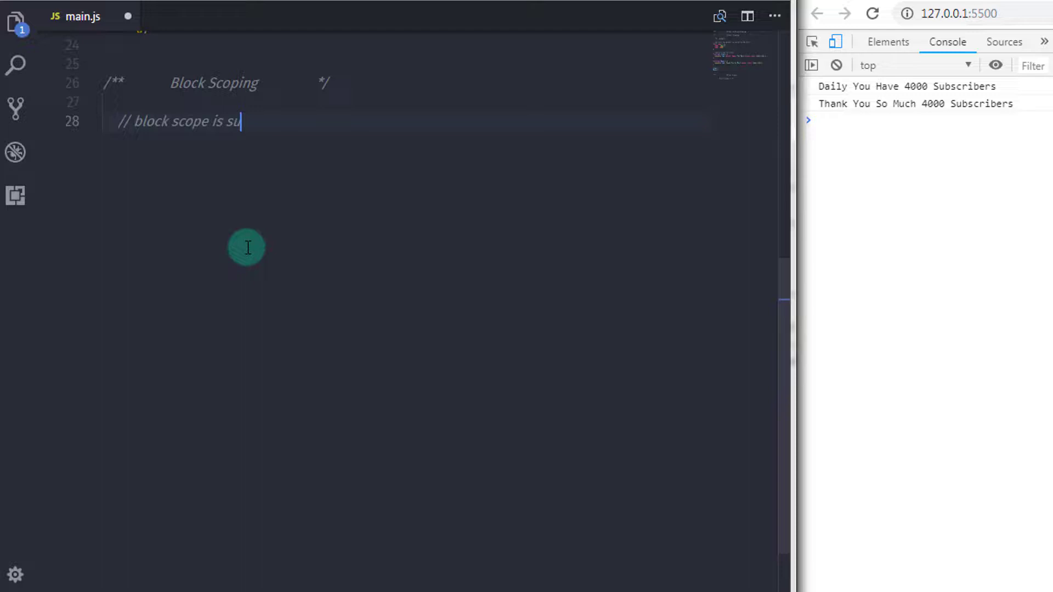
type("rroun")
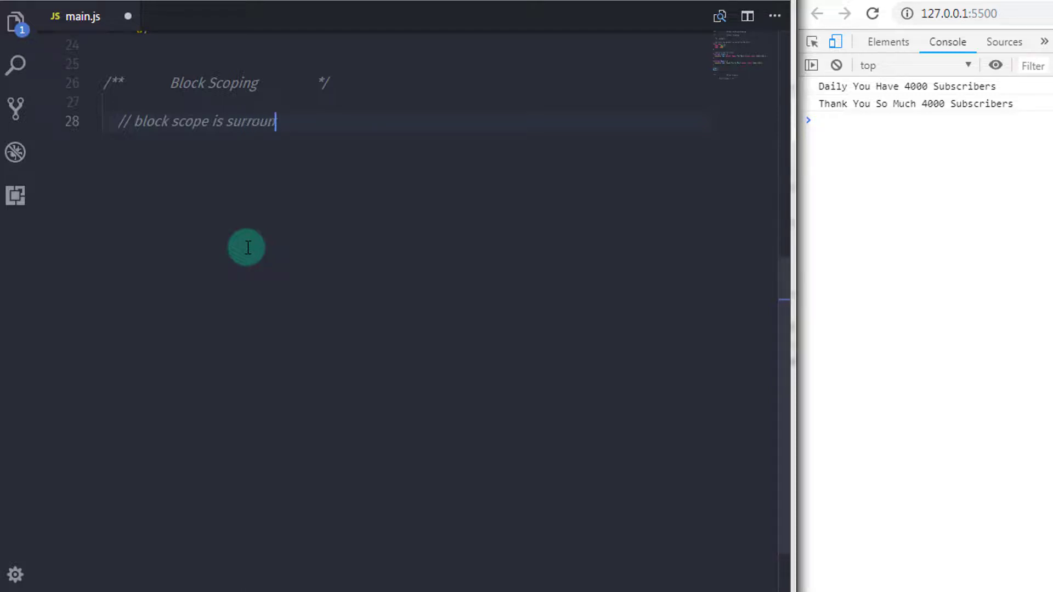
type("ded")
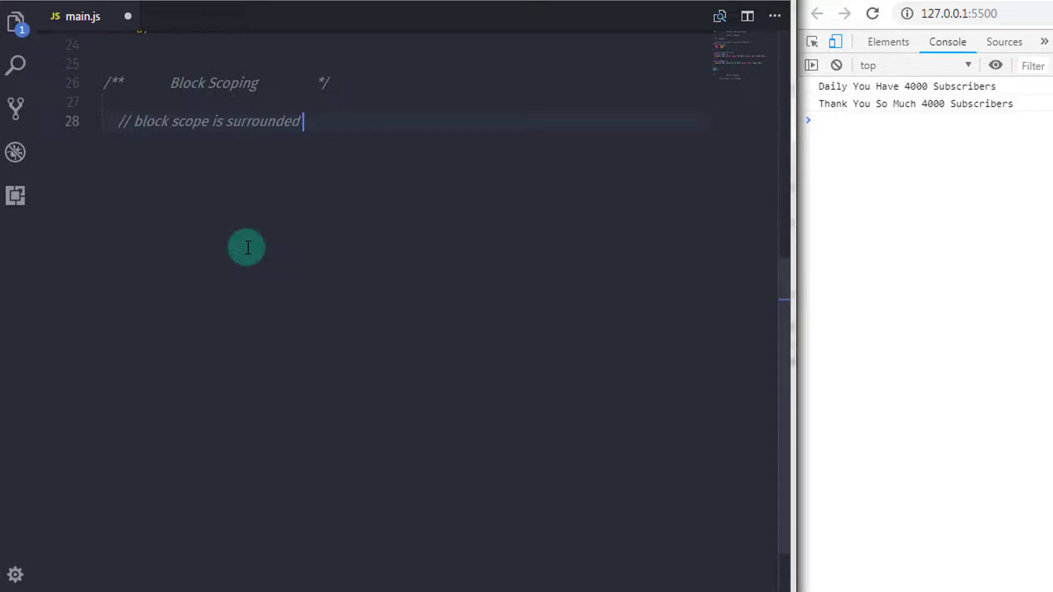
type("by")
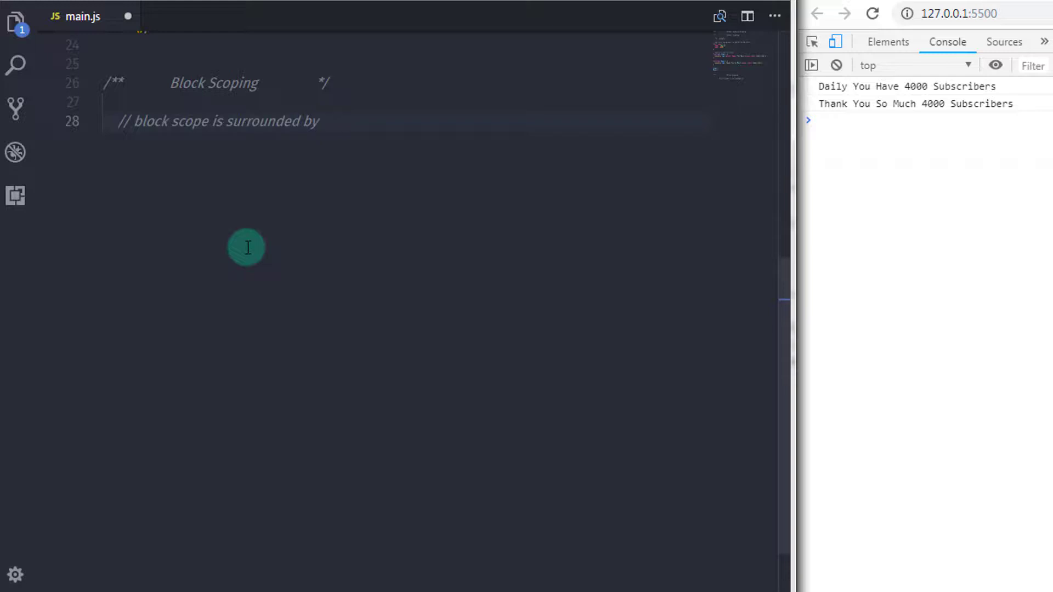
type("curly")
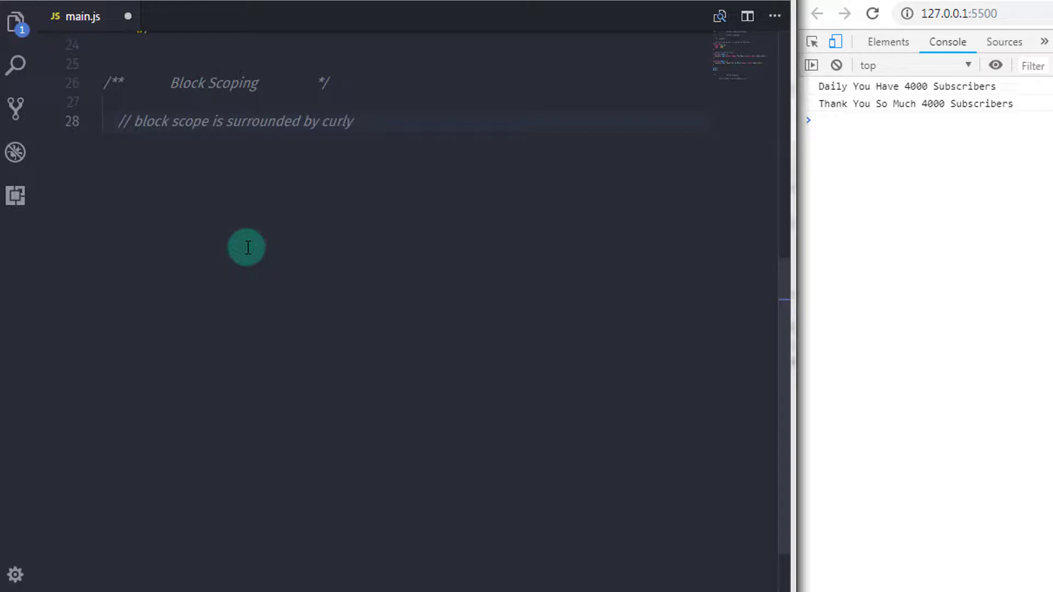
type("braces")
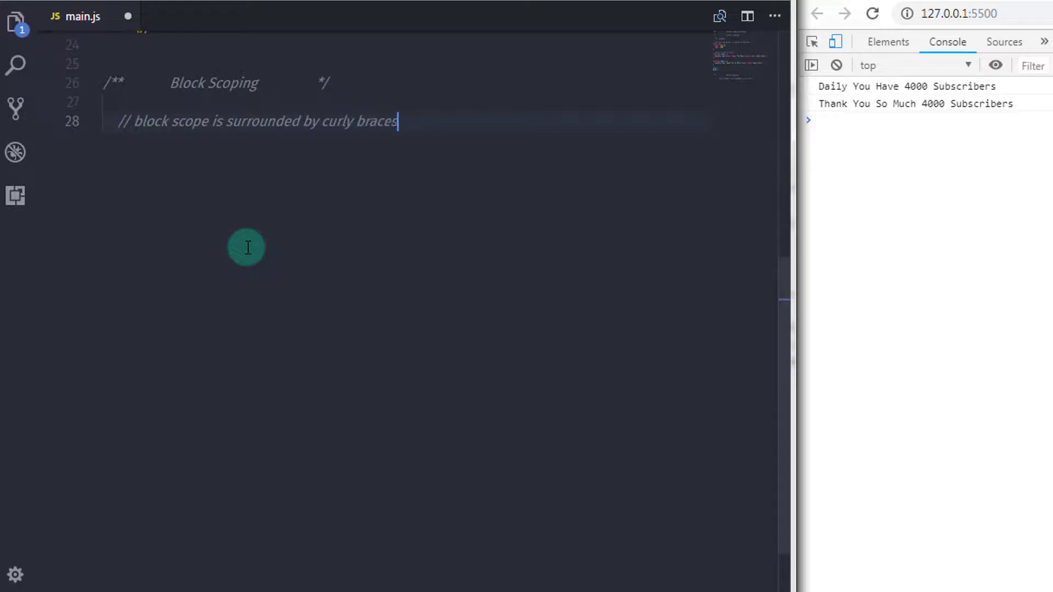
type("{ }")
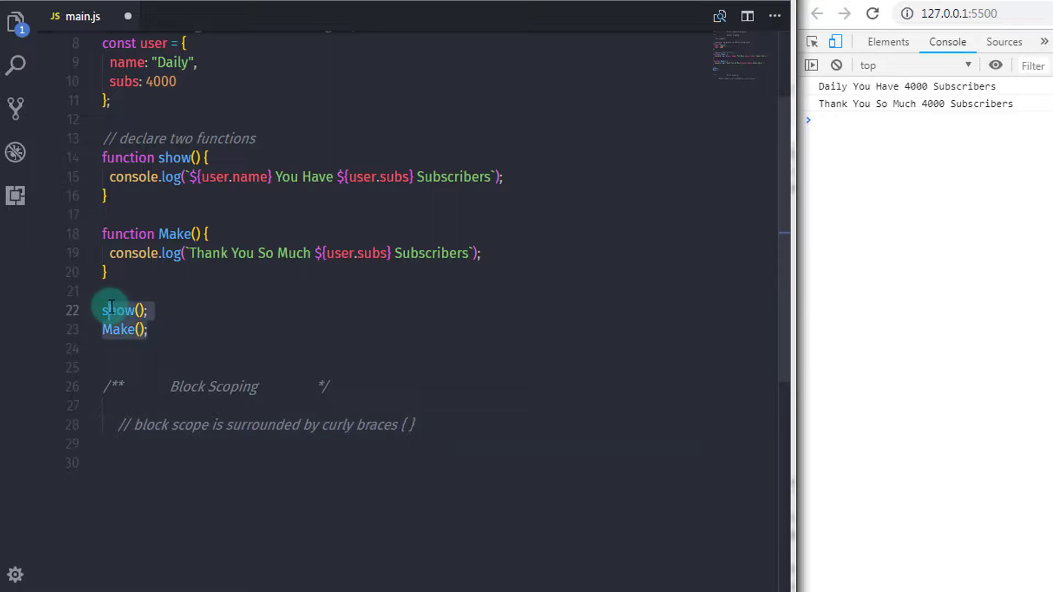
double_click(118, 310)
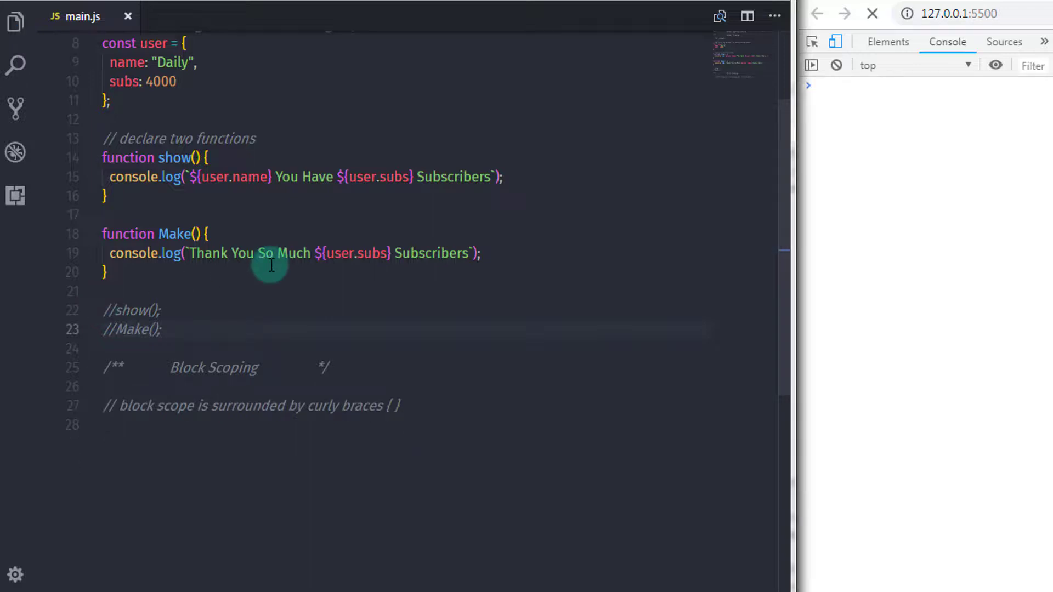
scroll("down", 3)
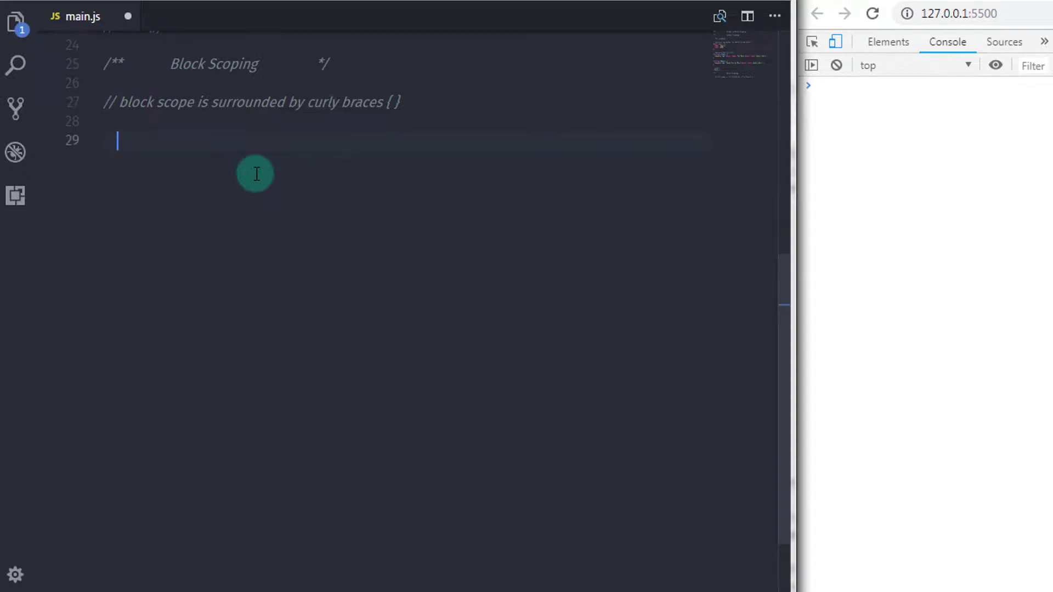
Step: Add a '// For example,' comment and console.log("Block Start...");
type("// Fo")
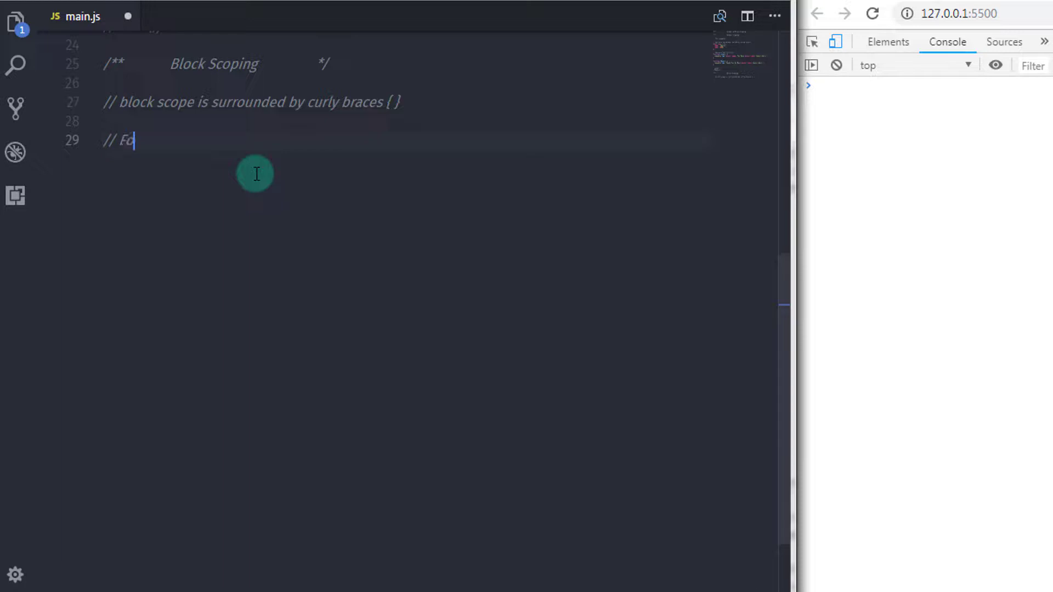
type("r exampl")
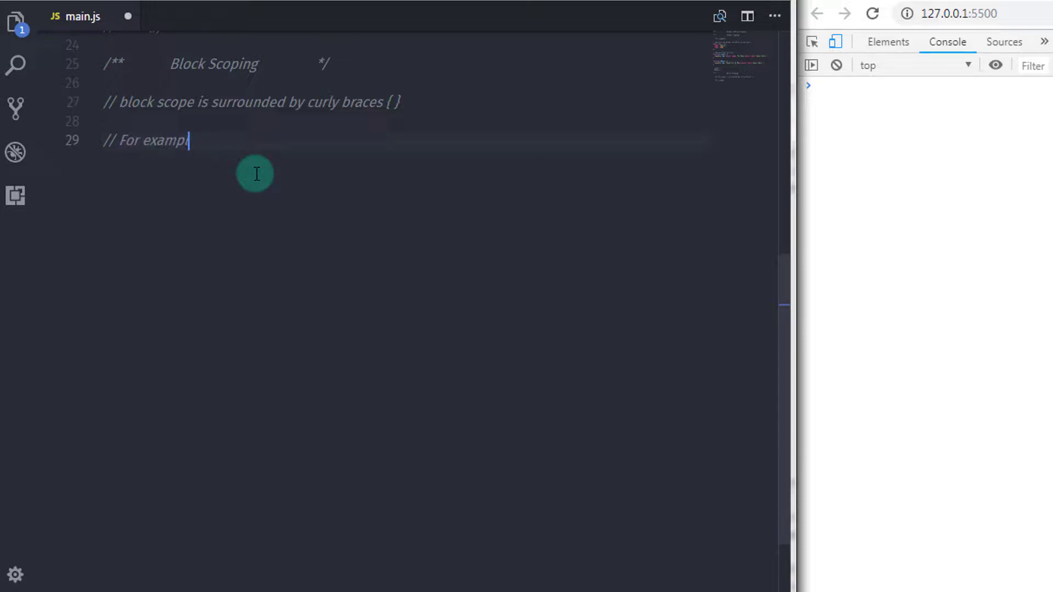
type("e,")
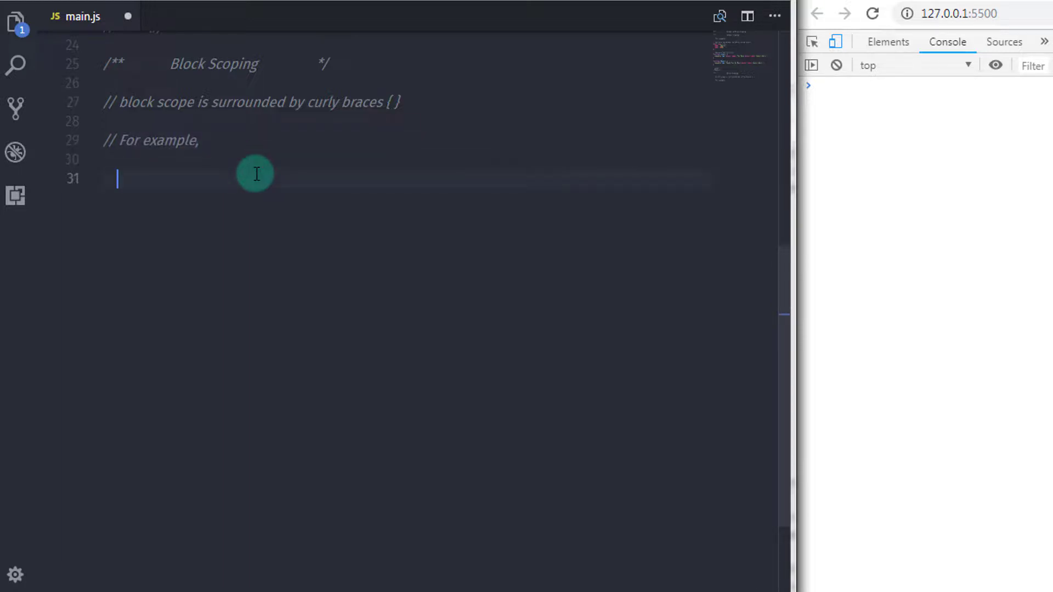
type("console.log(\"")
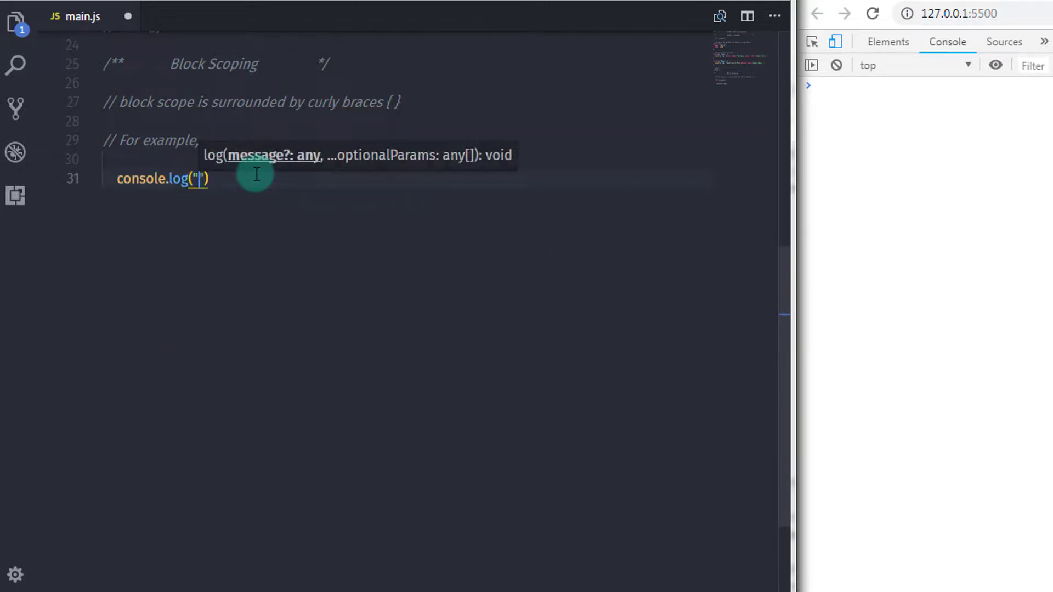
type("Block")
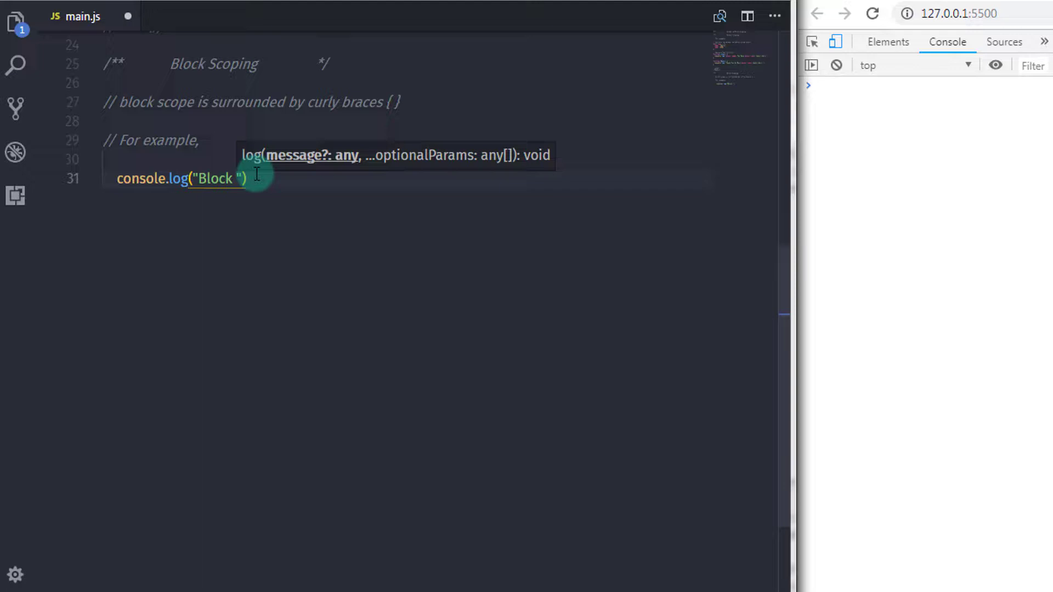
type("Start...")
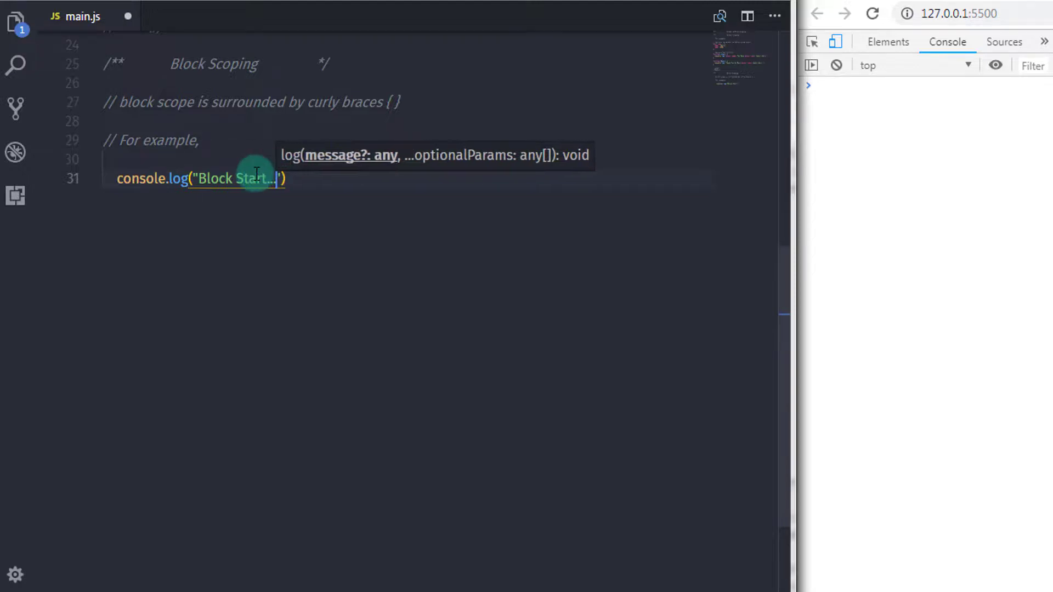
type(";")
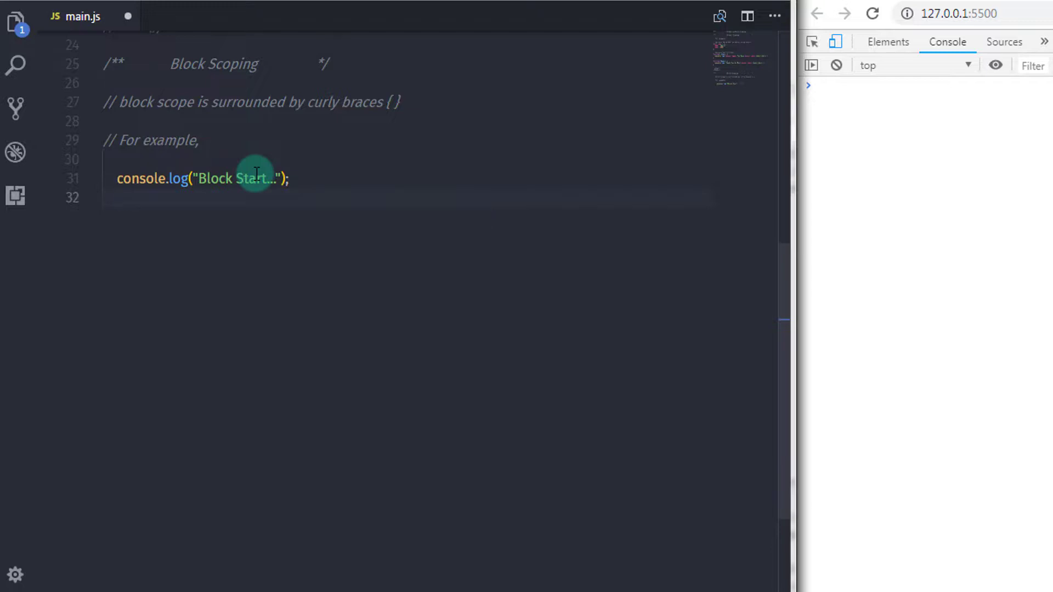
Step: Write a braced block logging 'Inside Block', declaring const x = 5 and logging x
type("{")
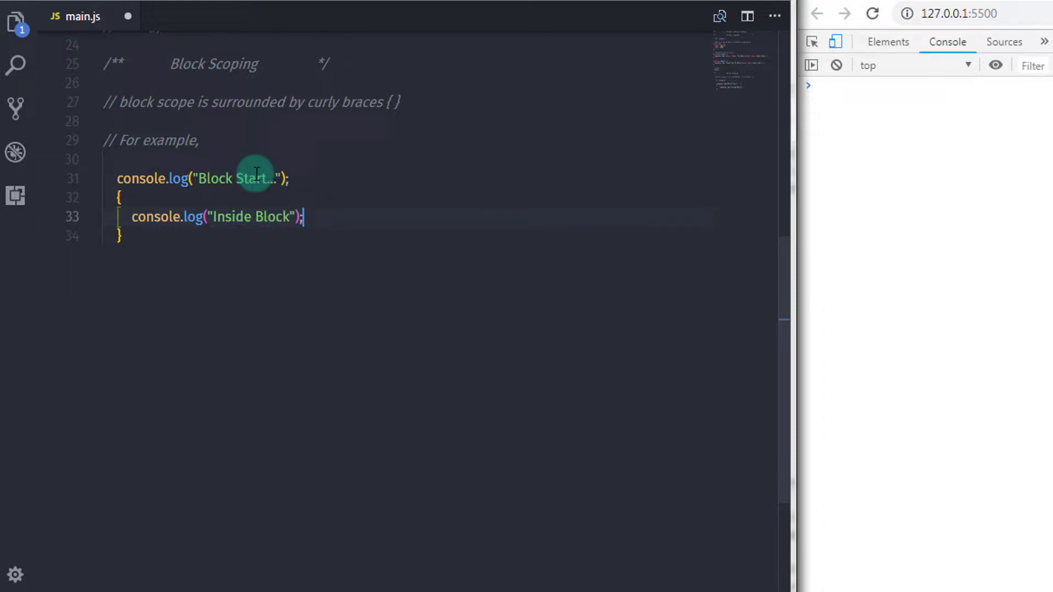
type("console")
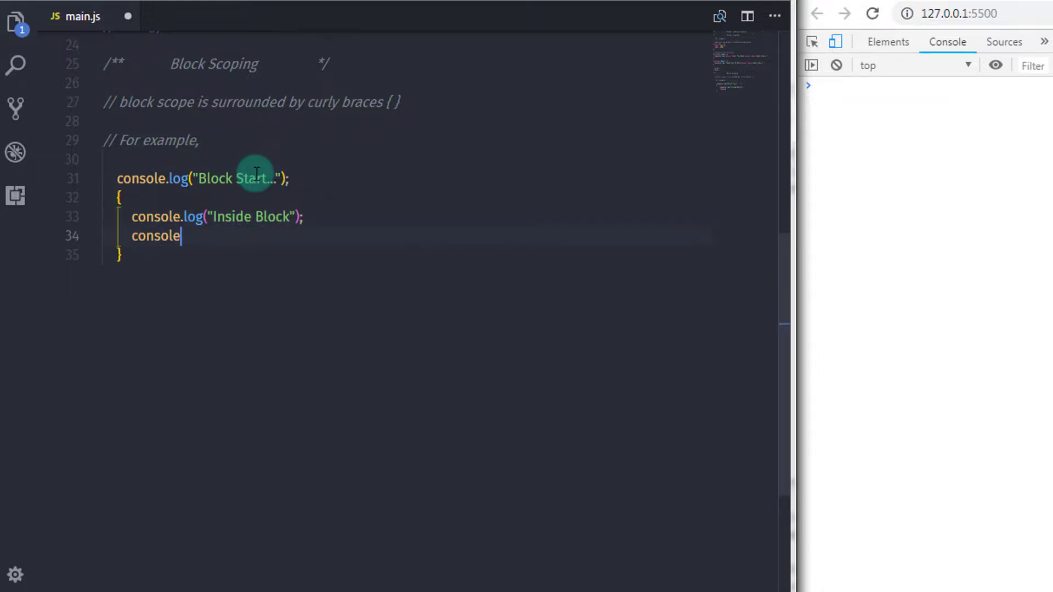
type(".log(")
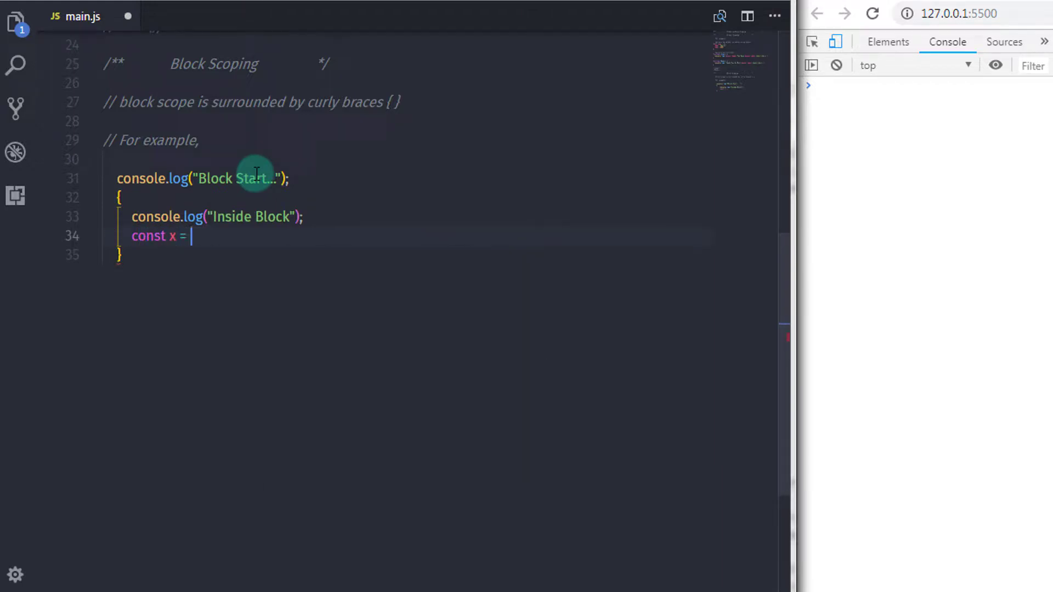
type("5;")
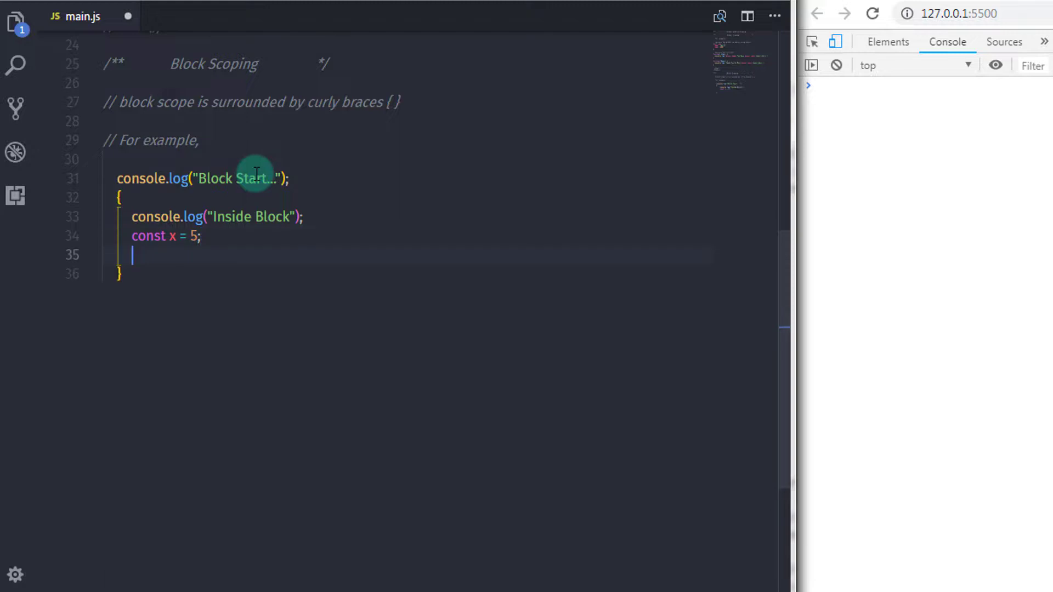
type("console.log(x);")
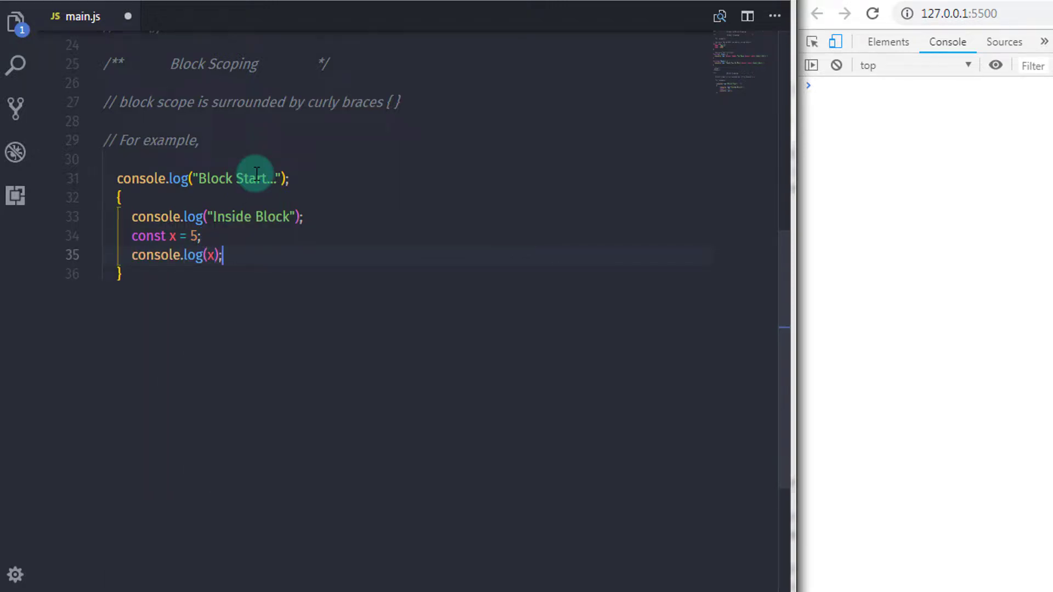
Step: Log 'Block End', then begin a log of `Outside of the block: x = ${}`
type("console.log(")
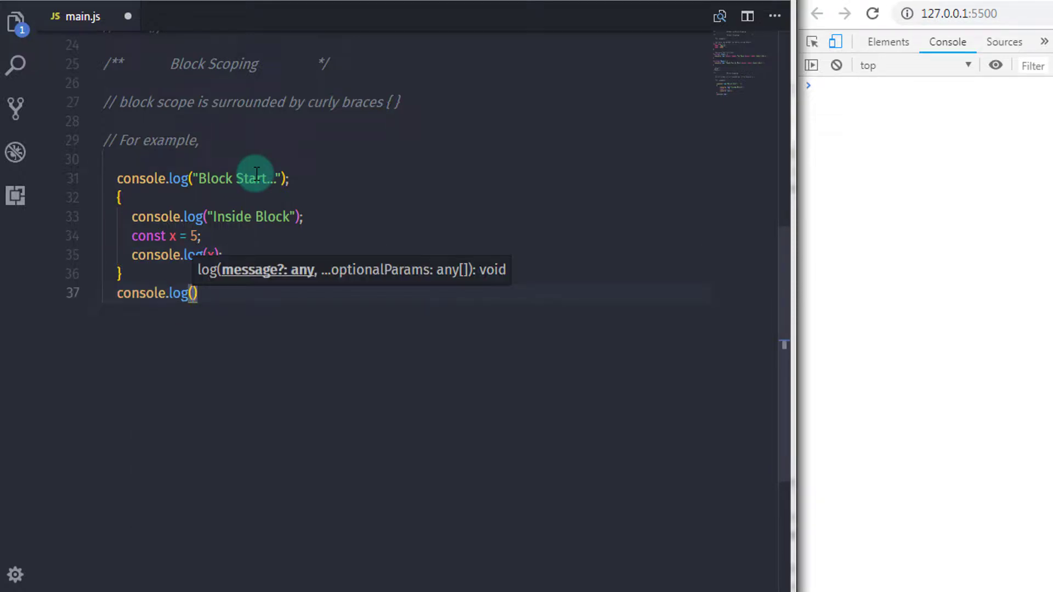
type("\"\"")
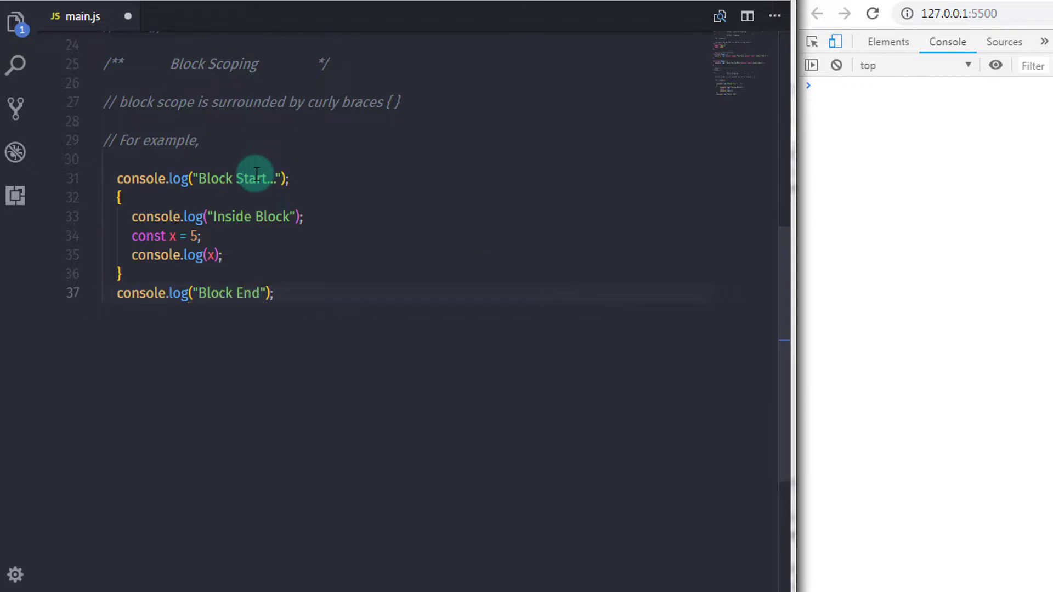
key("Enter")
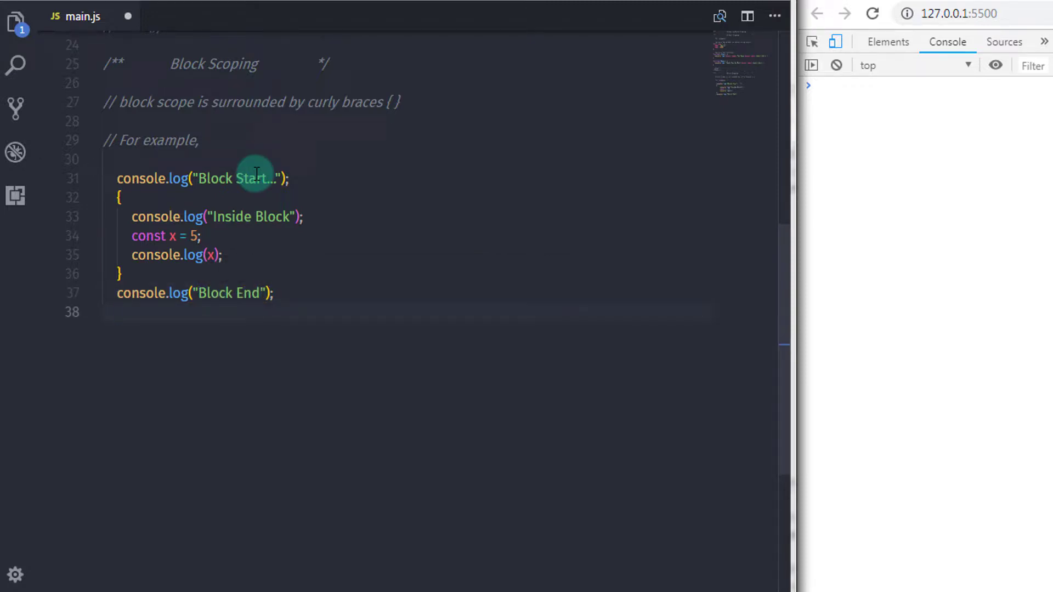
type("console.log()")
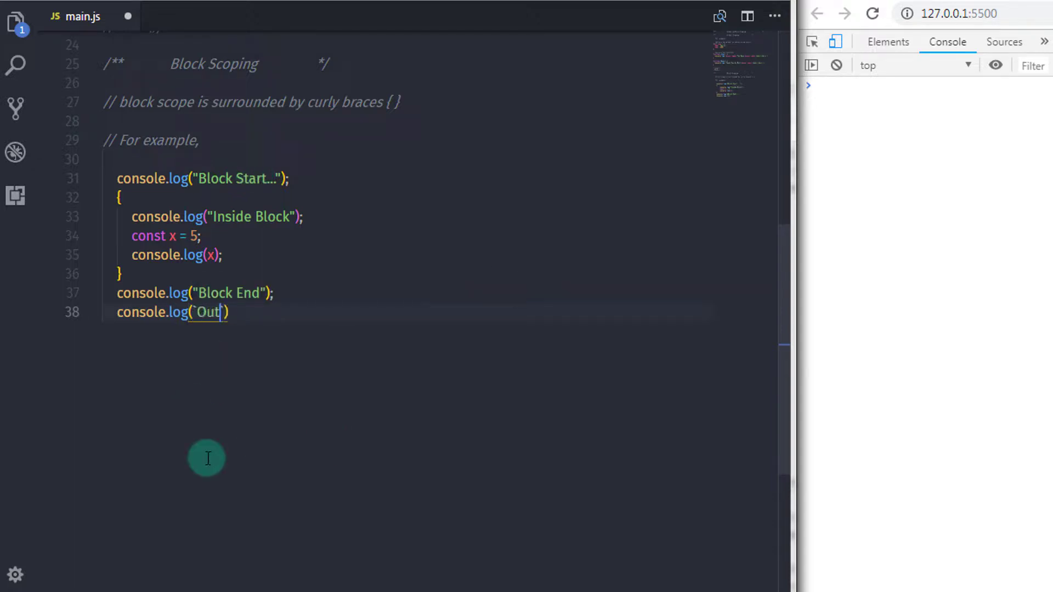
type("side of the block")
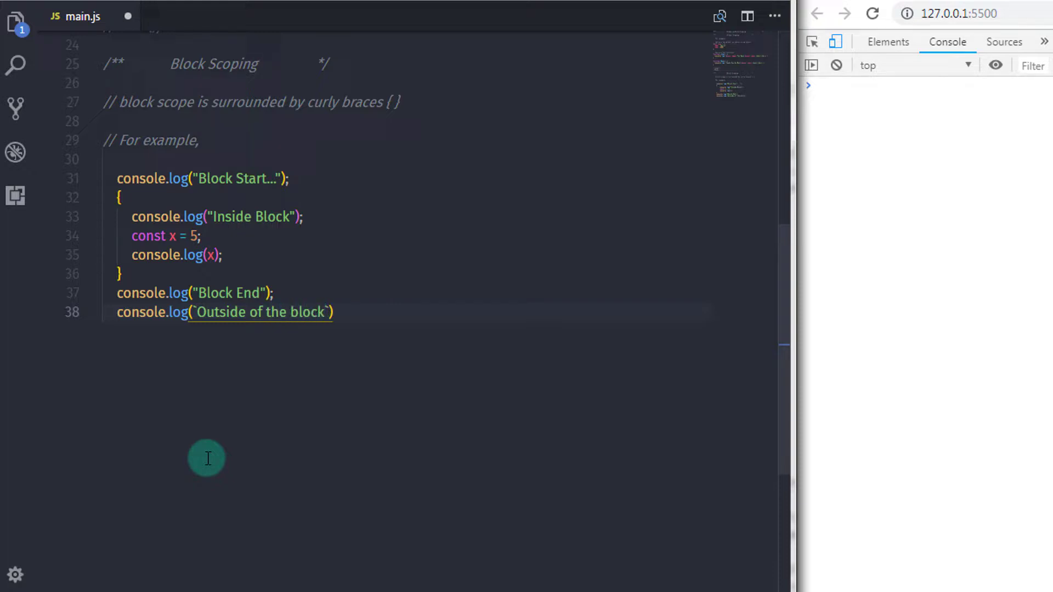
type(": x =")
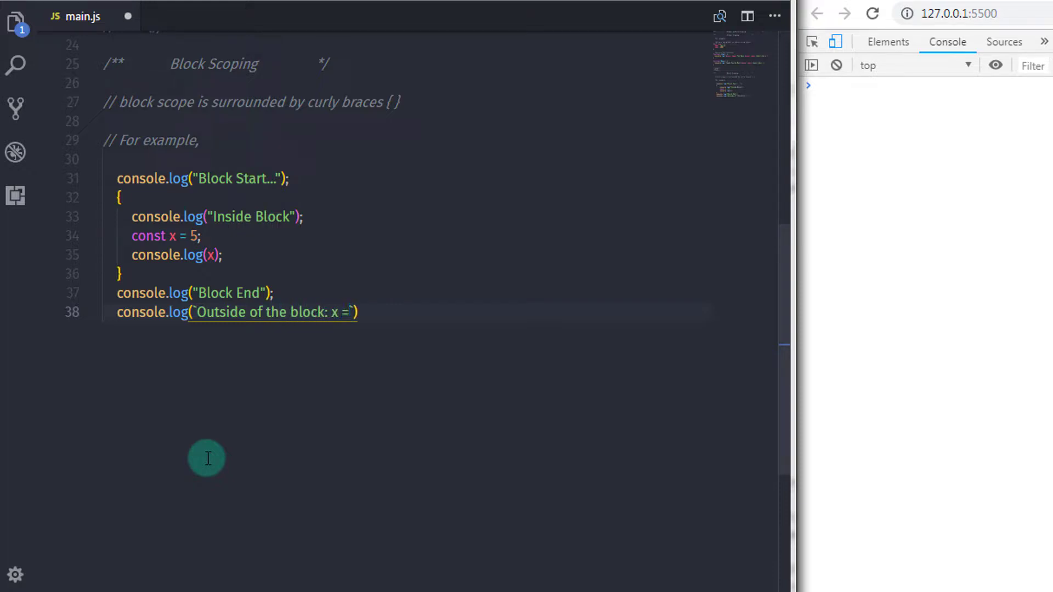
type("${}")
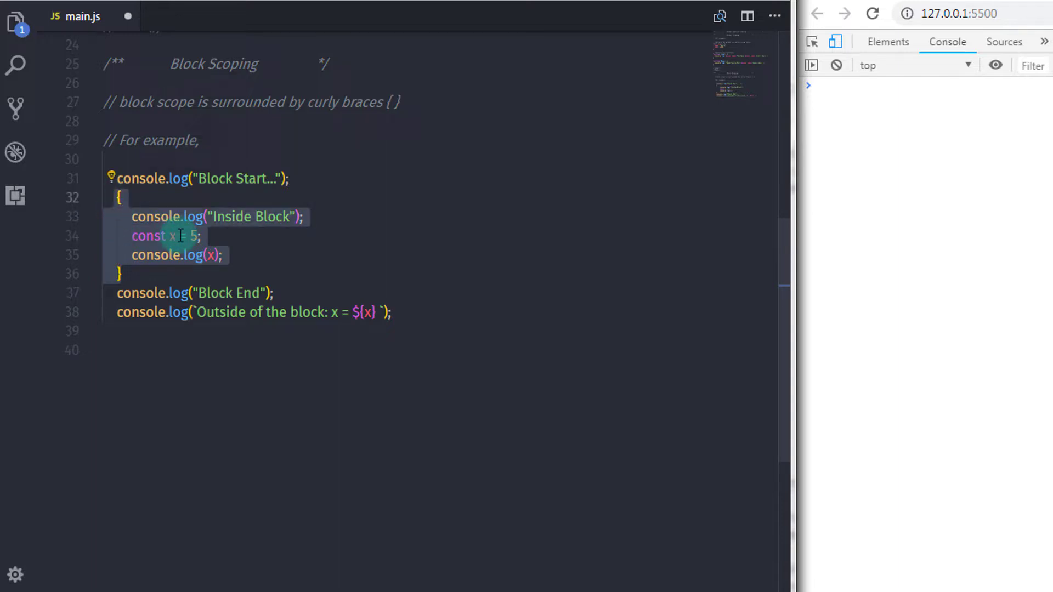
mouse_move(173, 237)
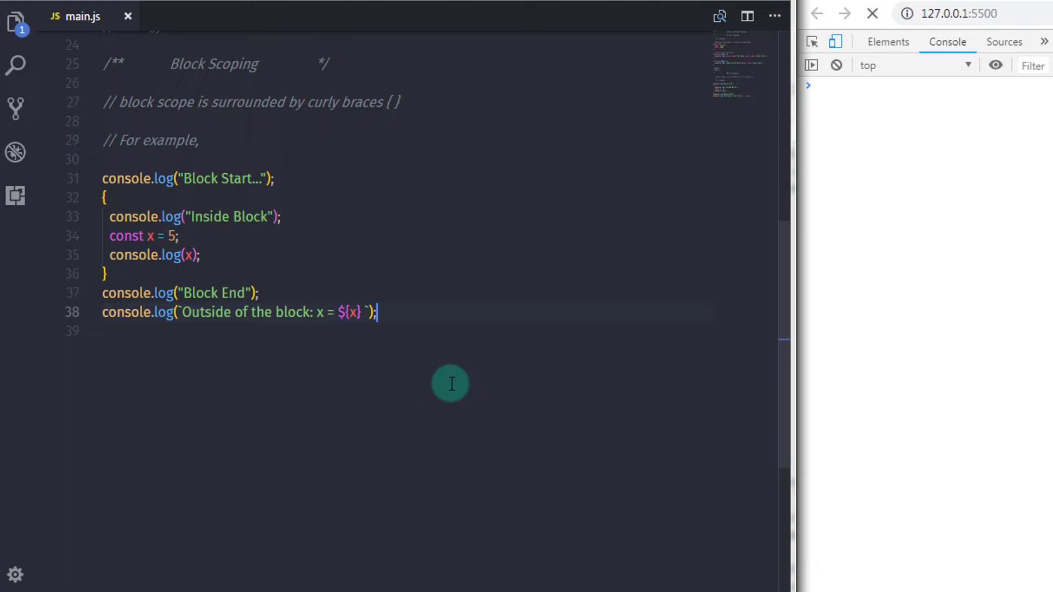
Step: Reload and view the console: Block Start..., Inside Block, 5, Block End, ReferenceError for x
left_click(875, 14)
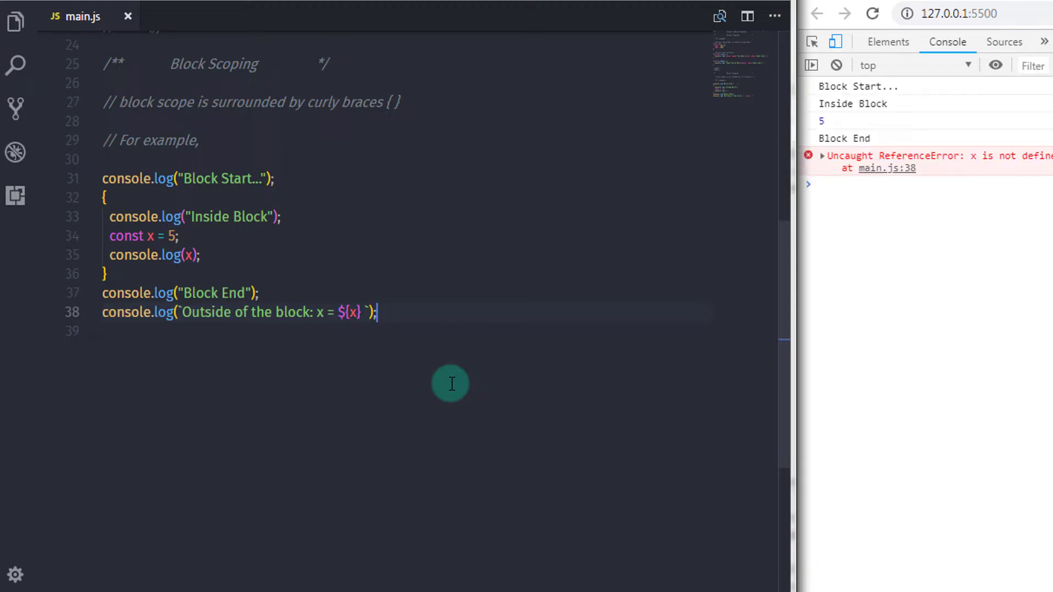
mouse_move(853, 98)
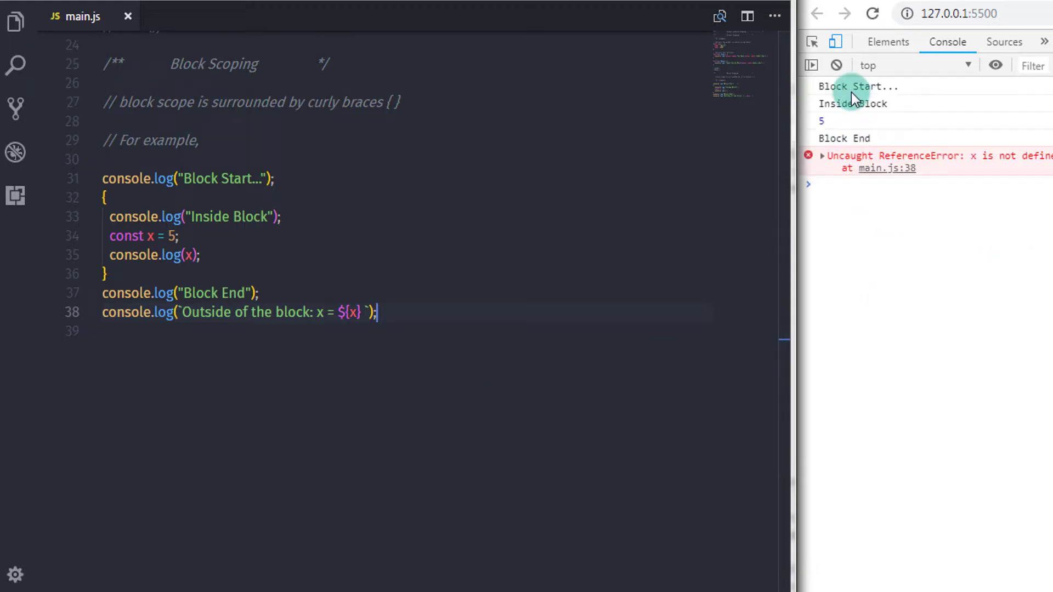
mouse_move(910, 148)
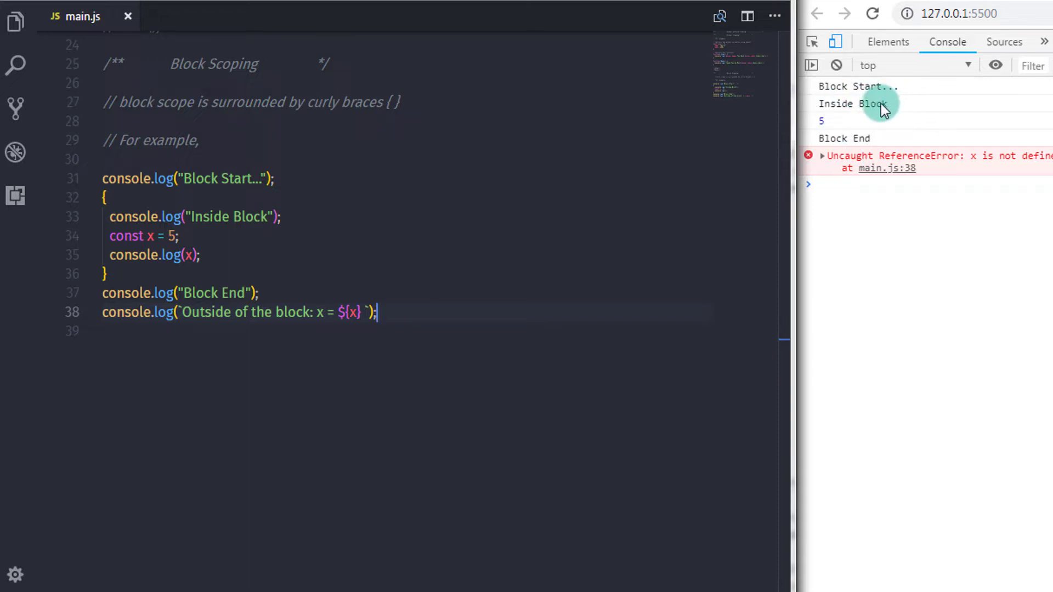
mouse_move(824, 127)
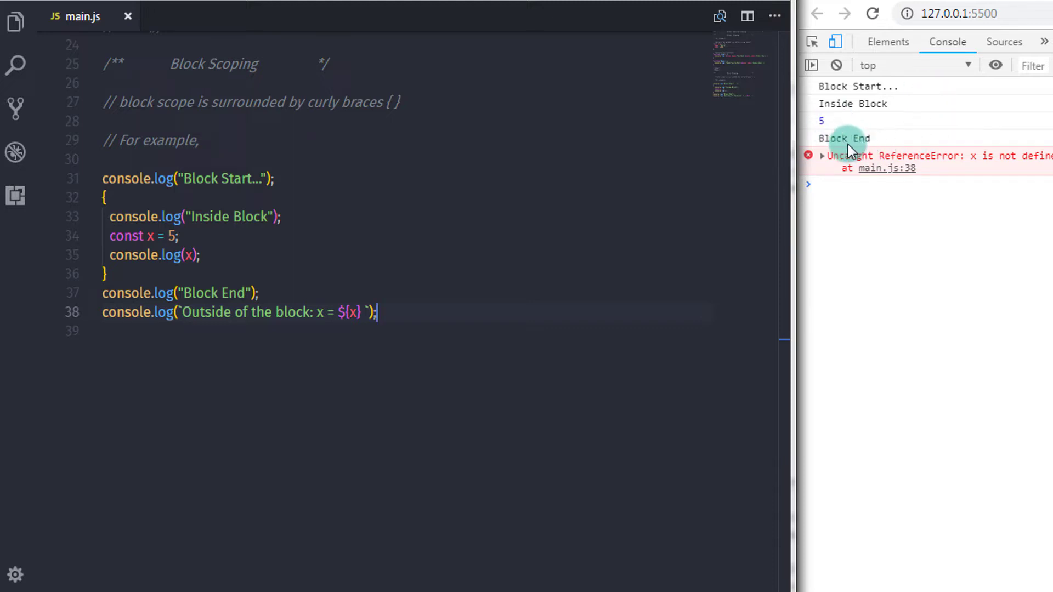
mouse_move(987, 159)
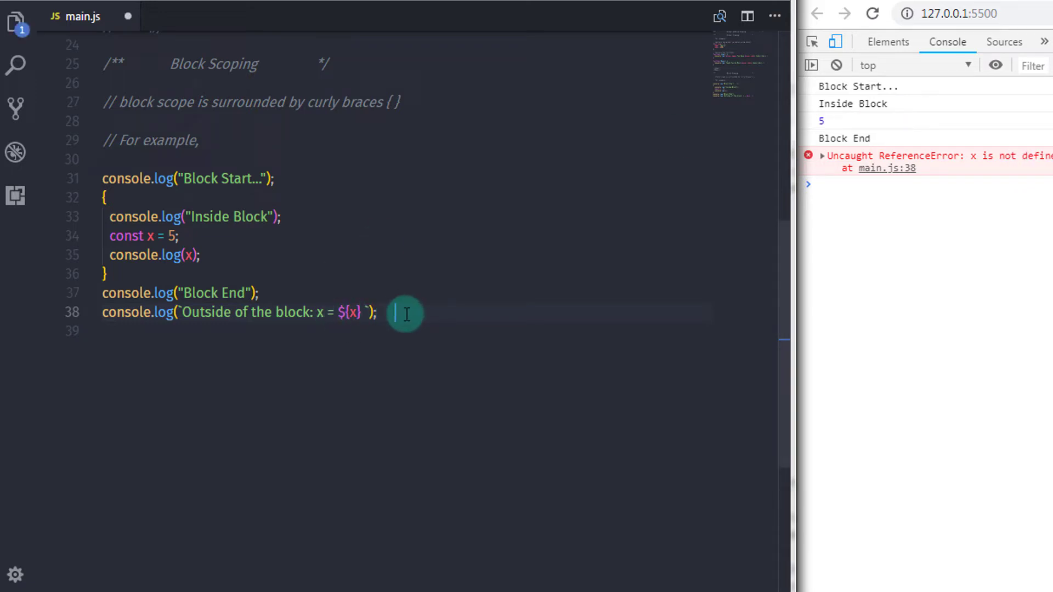
Step: Add the comment '// would return x is not defined' after the outside log on line 38
type("// would return")
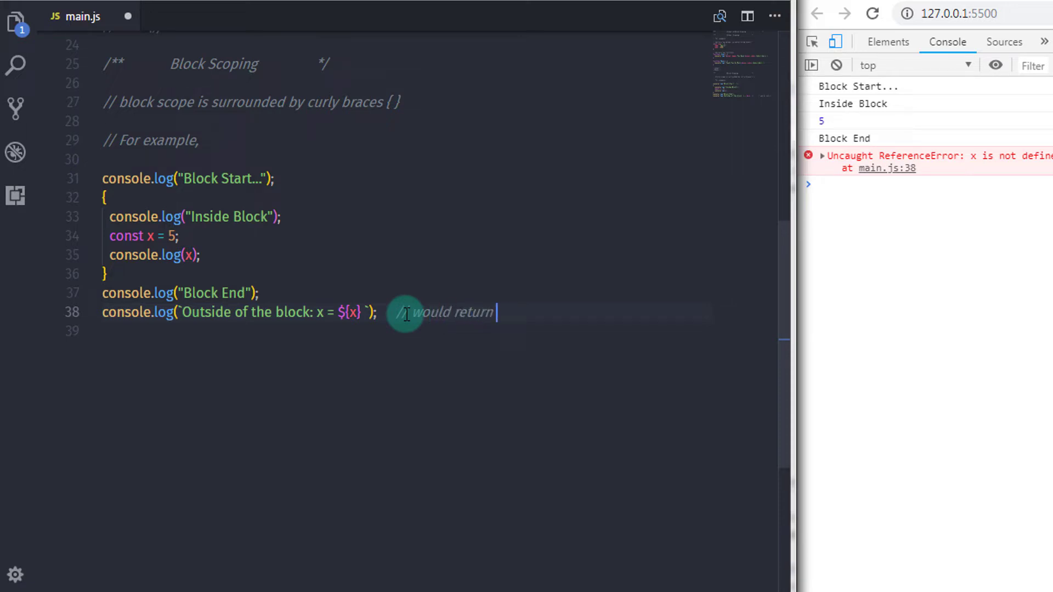
type("x is not defie")
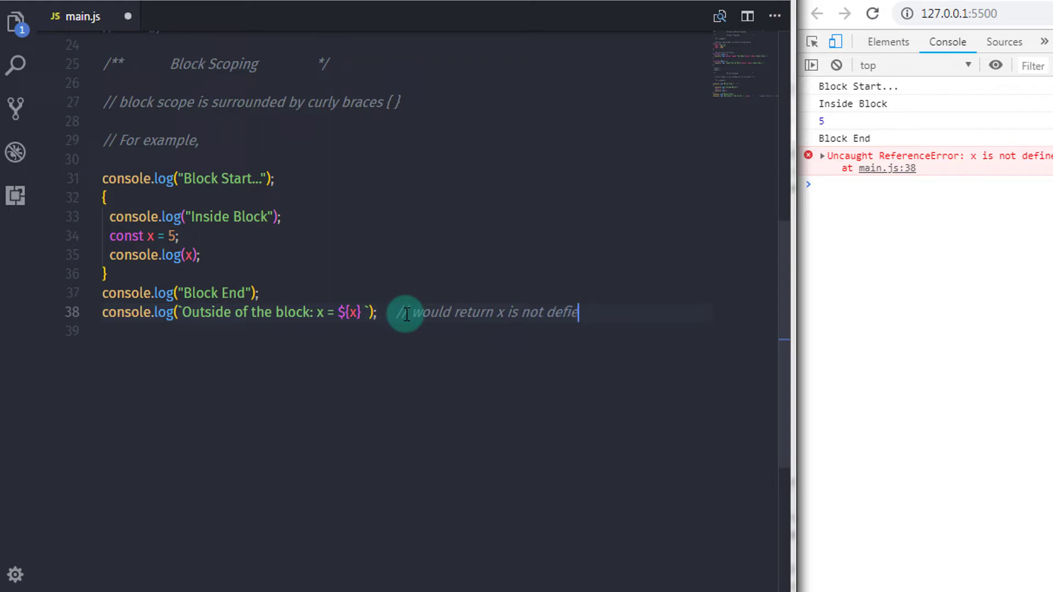
type("d")
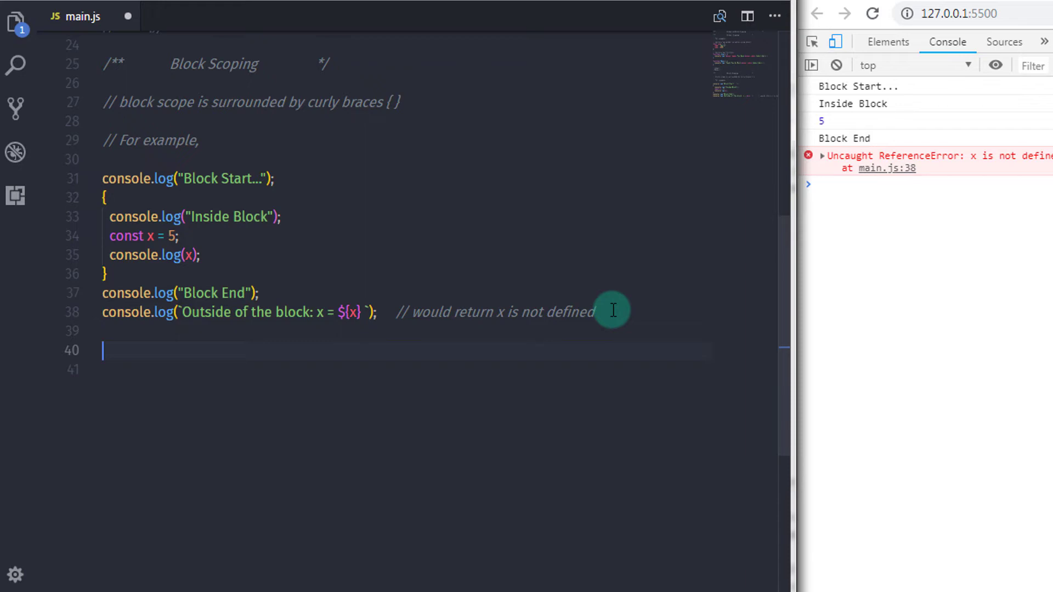
Step: Add a comment below reading 'x is not accesseble'
type("//")
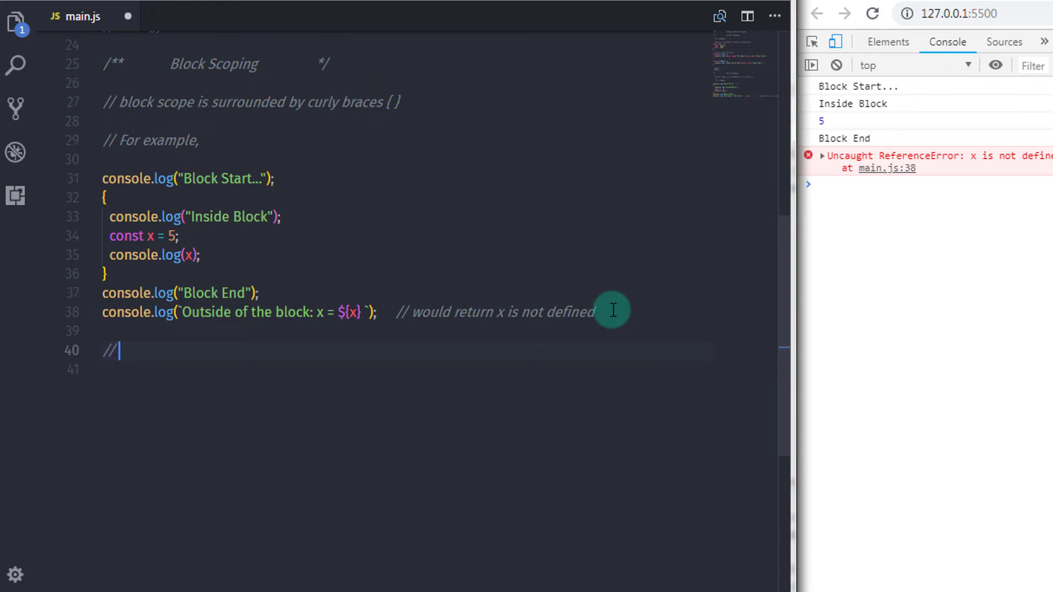
type("x is not")
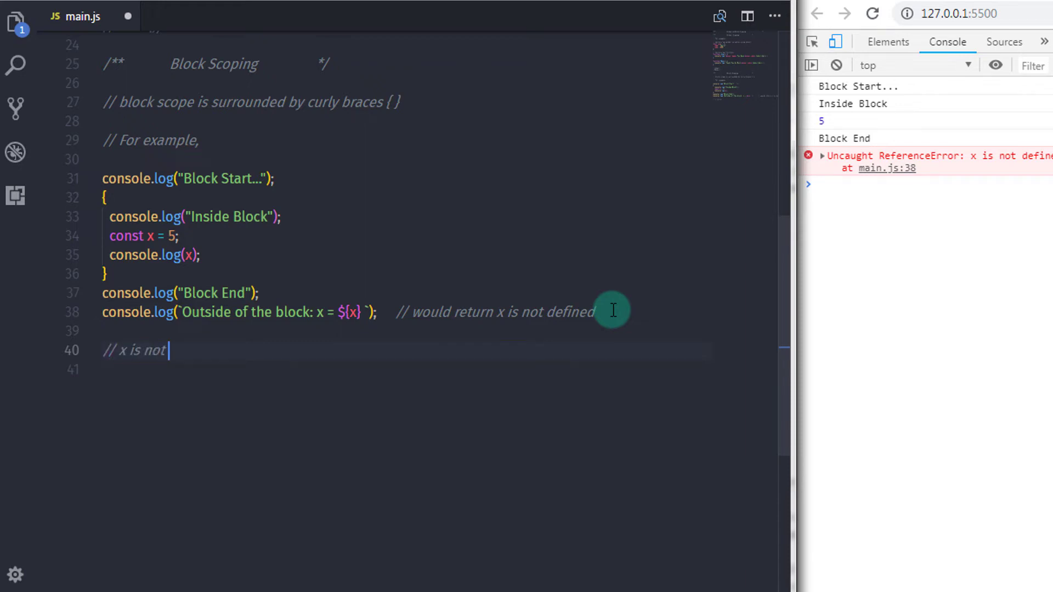
type("access")
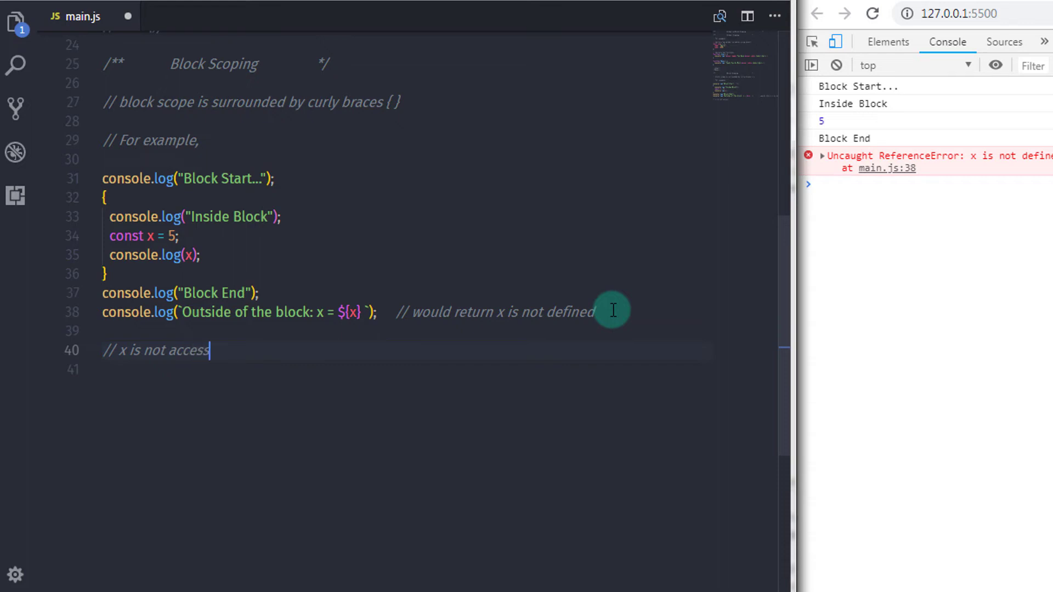
type("eble")
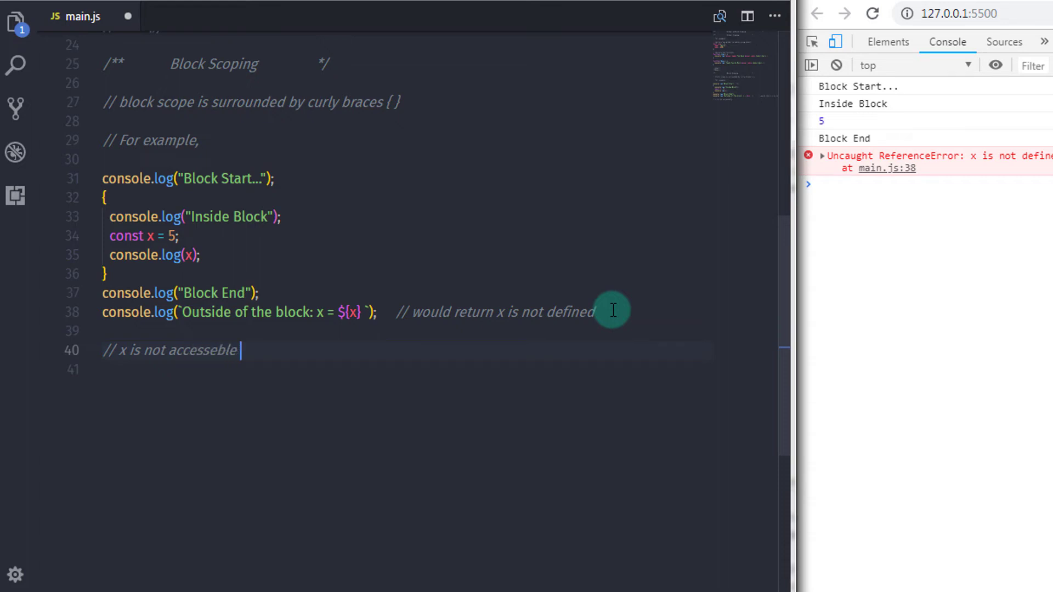